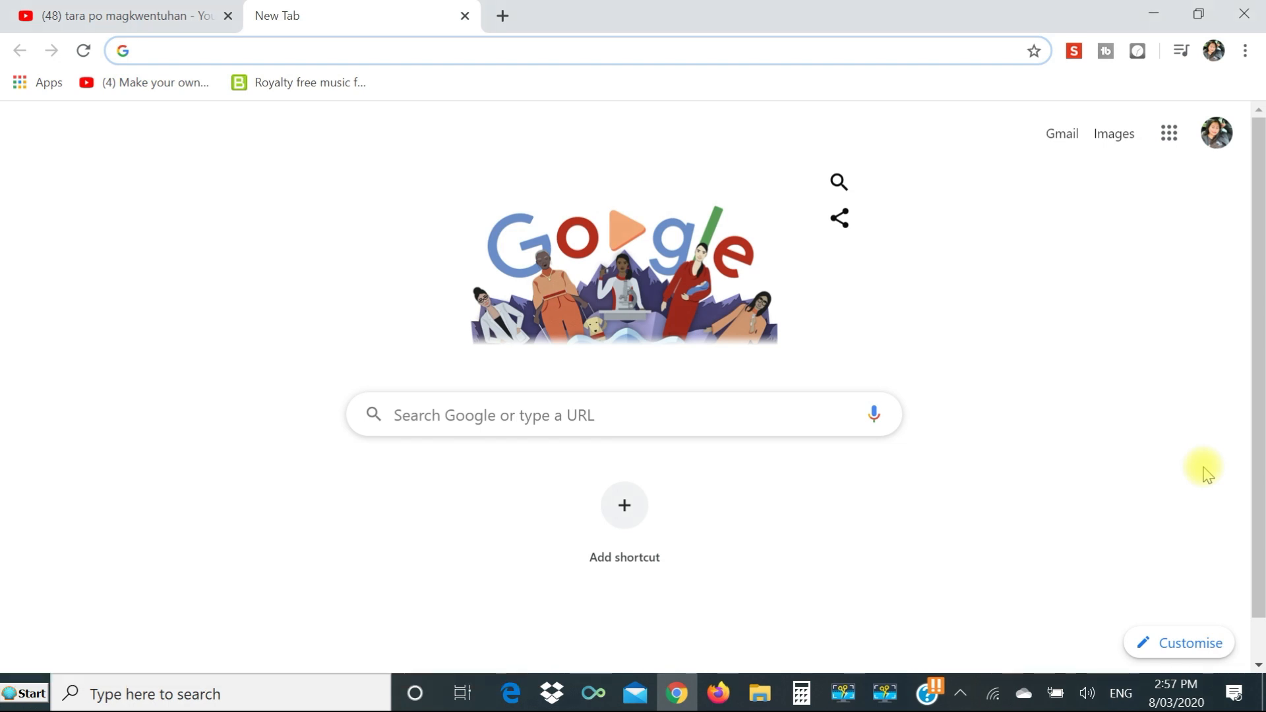
Search 'youtube playlist analyzer' and open the YouTube Playlist Duration Chrome Web Store result.
click(323, 50)
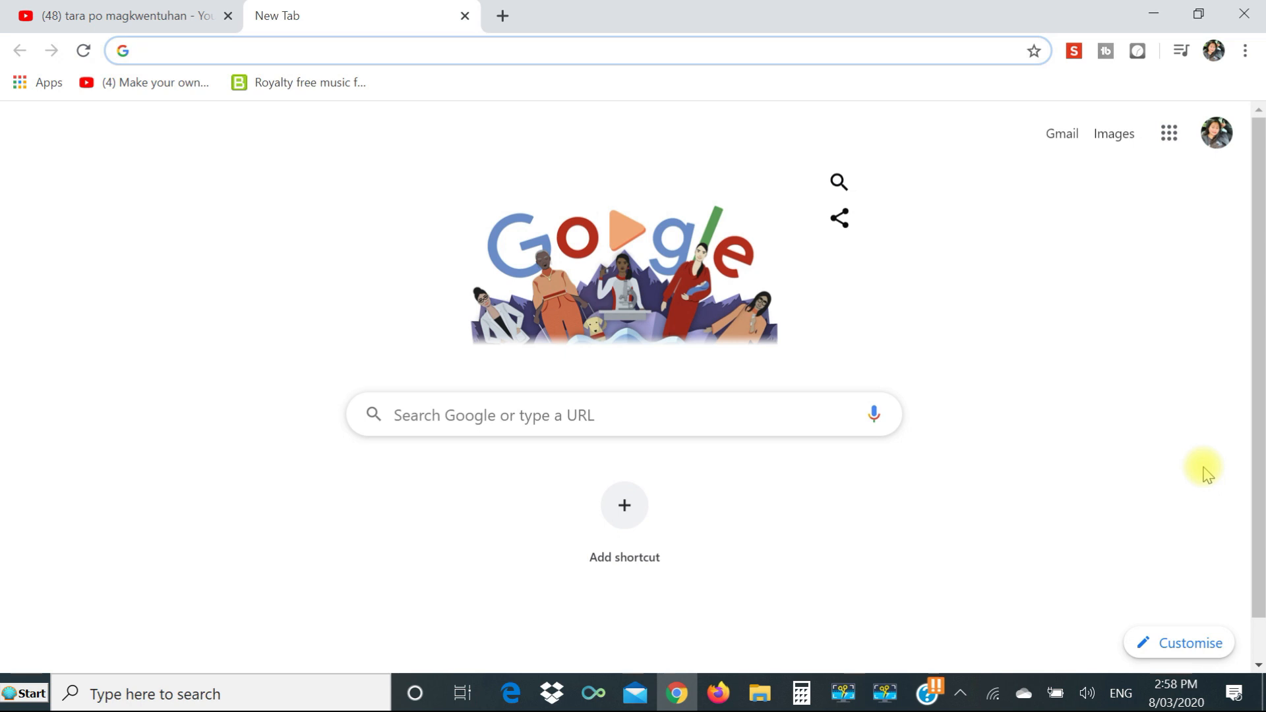
click(324, 50)
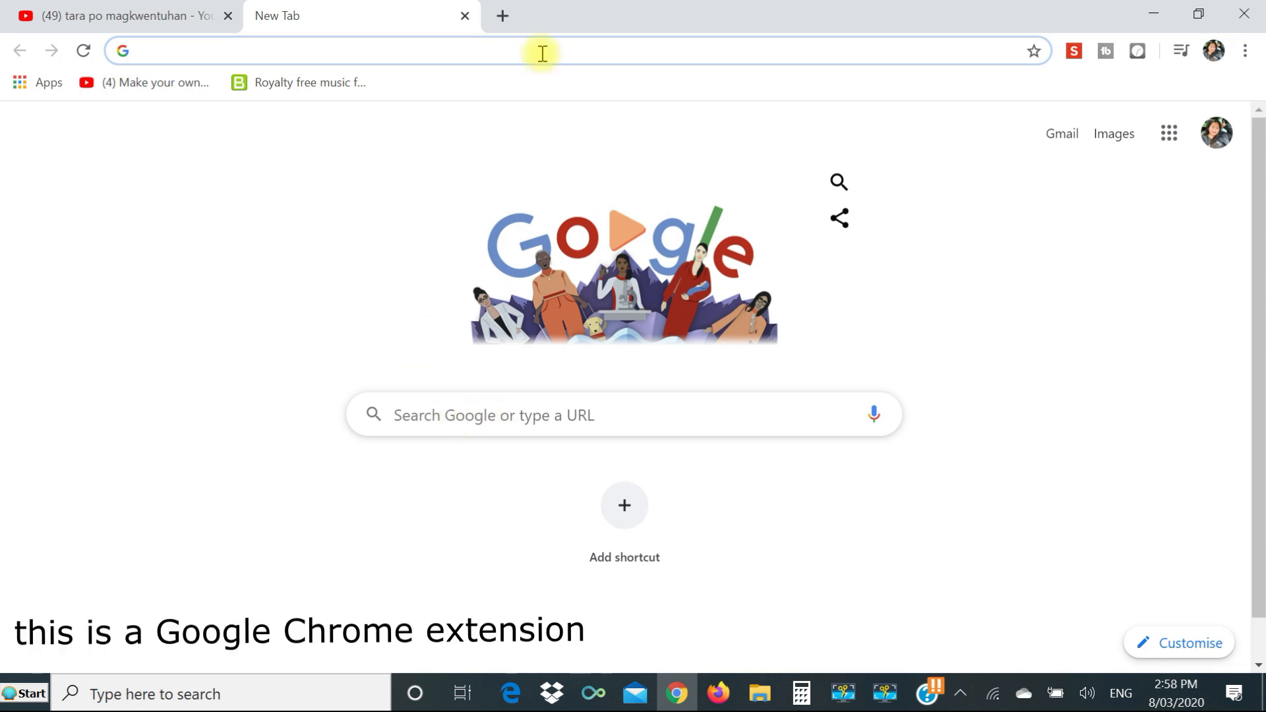
text(youtube playlist analyzer)
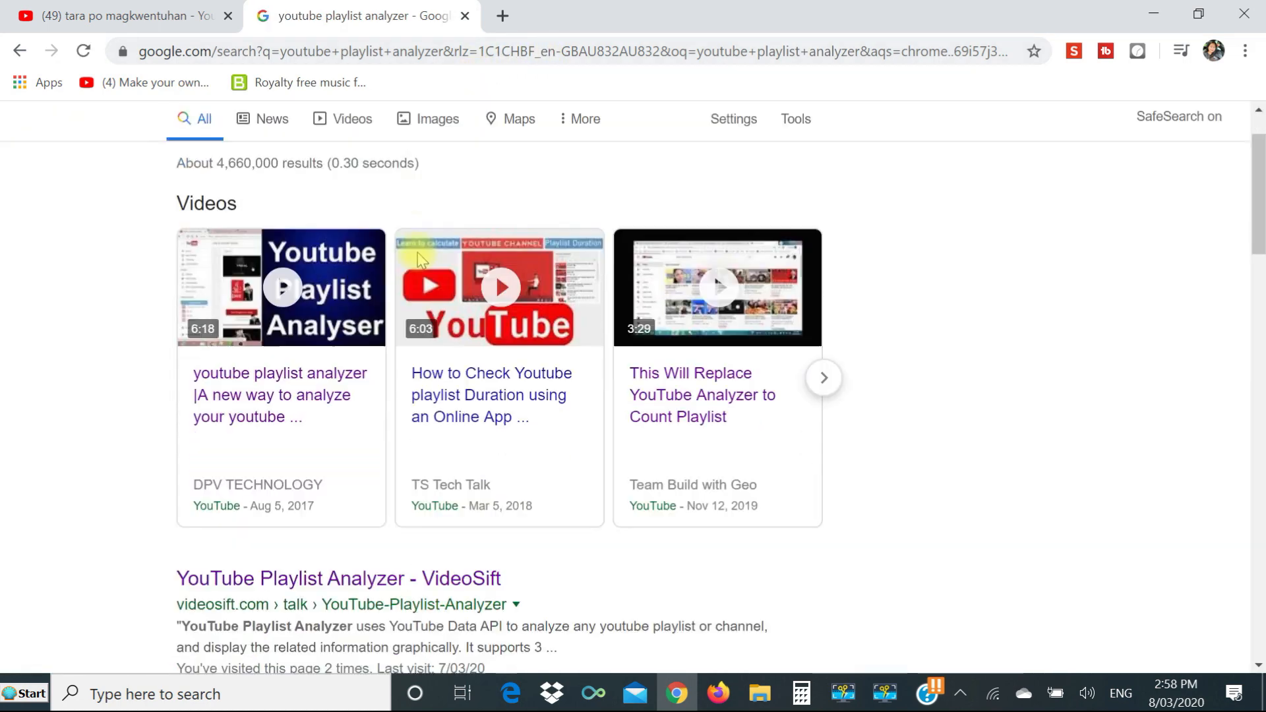
scroll(down, 3)
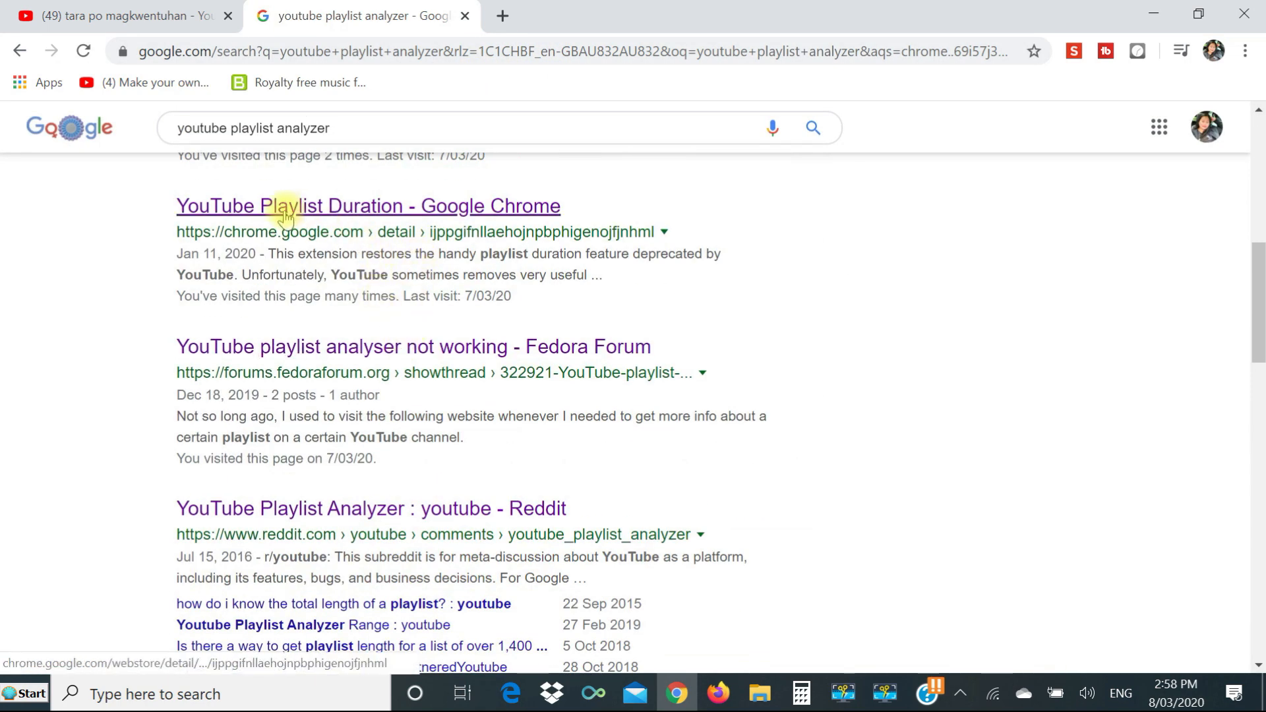
click(368, 206)
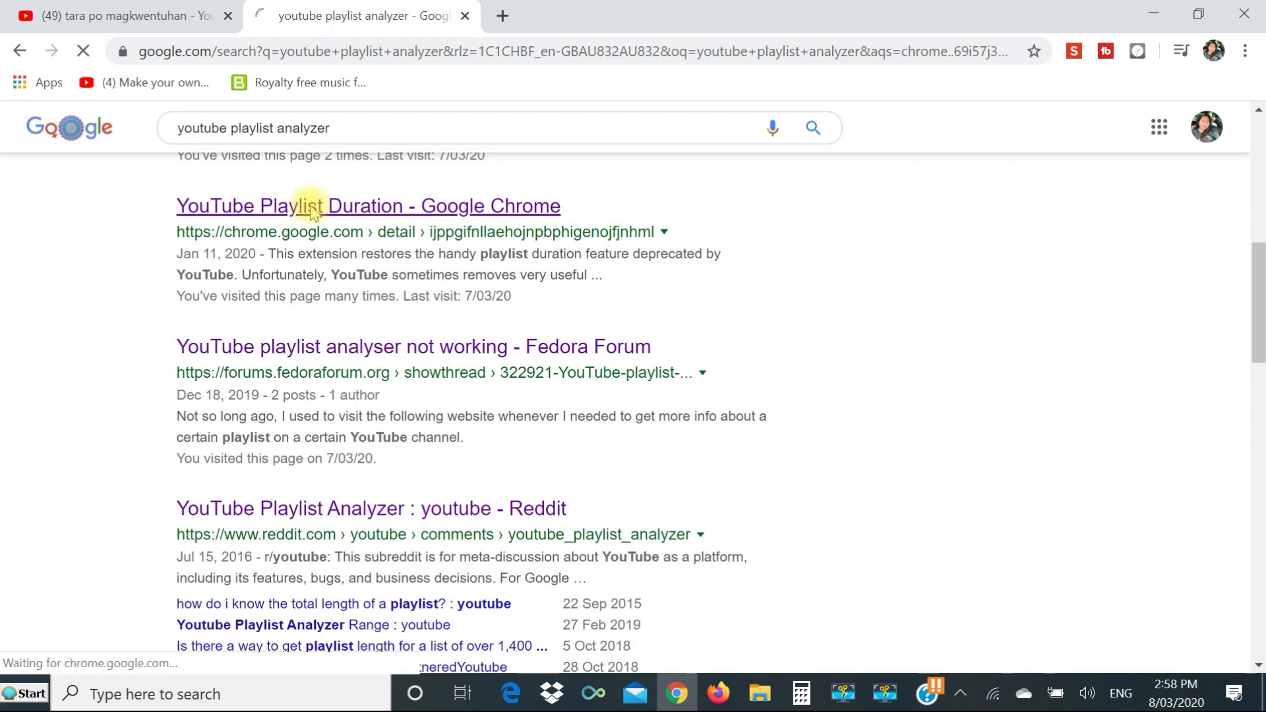
click(368, 205)
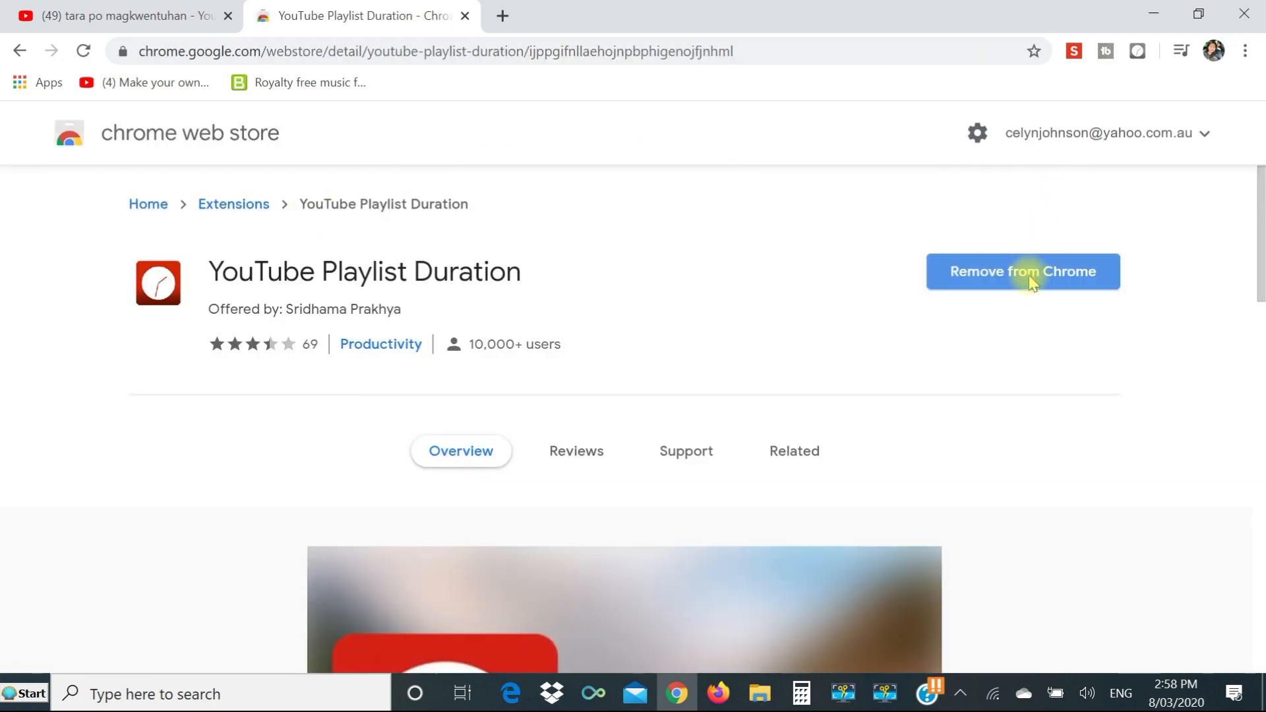
Remove the extension, then add it back to Chrome, accepting its permissions.
click(1022, 272)
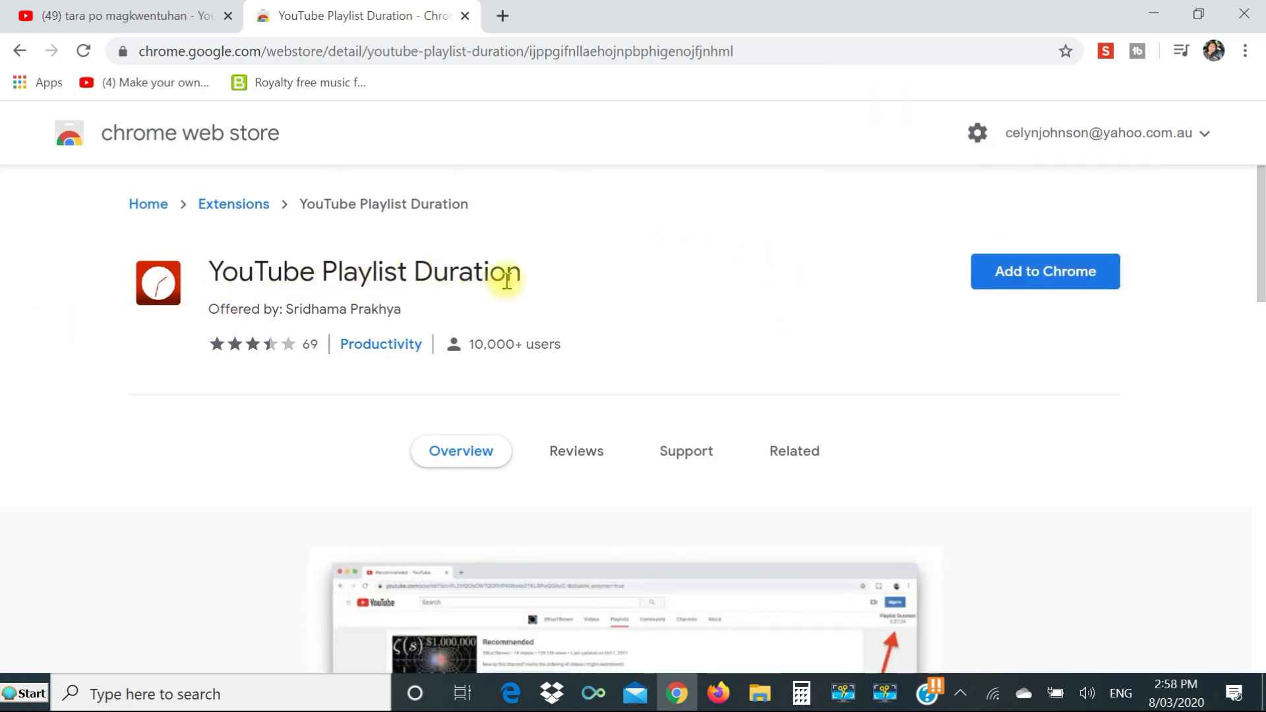
mouse_move(506, 365)
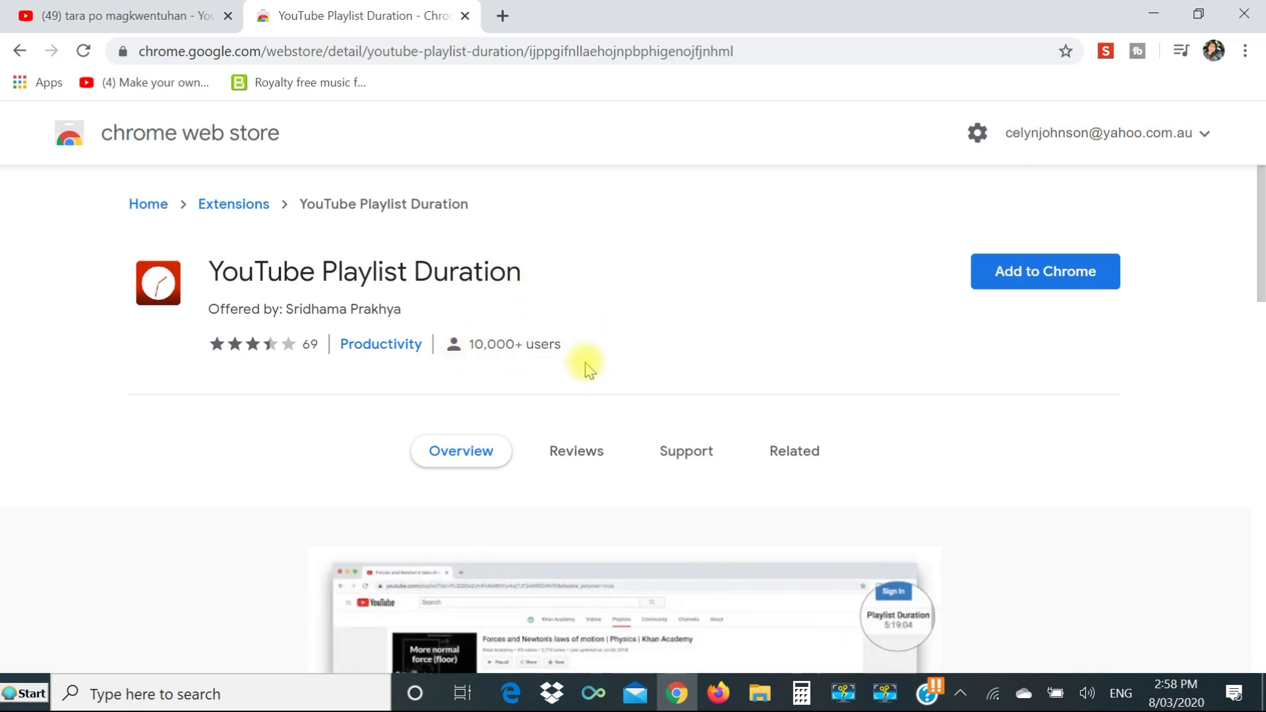
mouse_move(1044, 272)
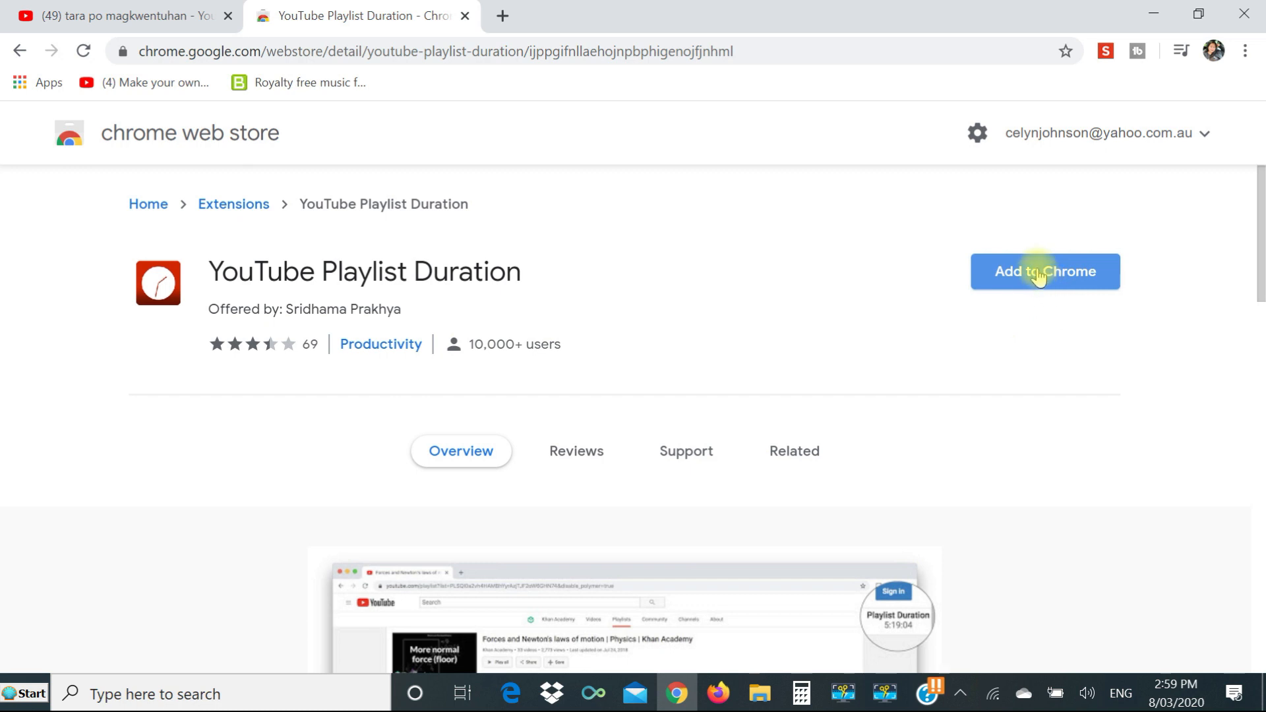
click(1045, 272)
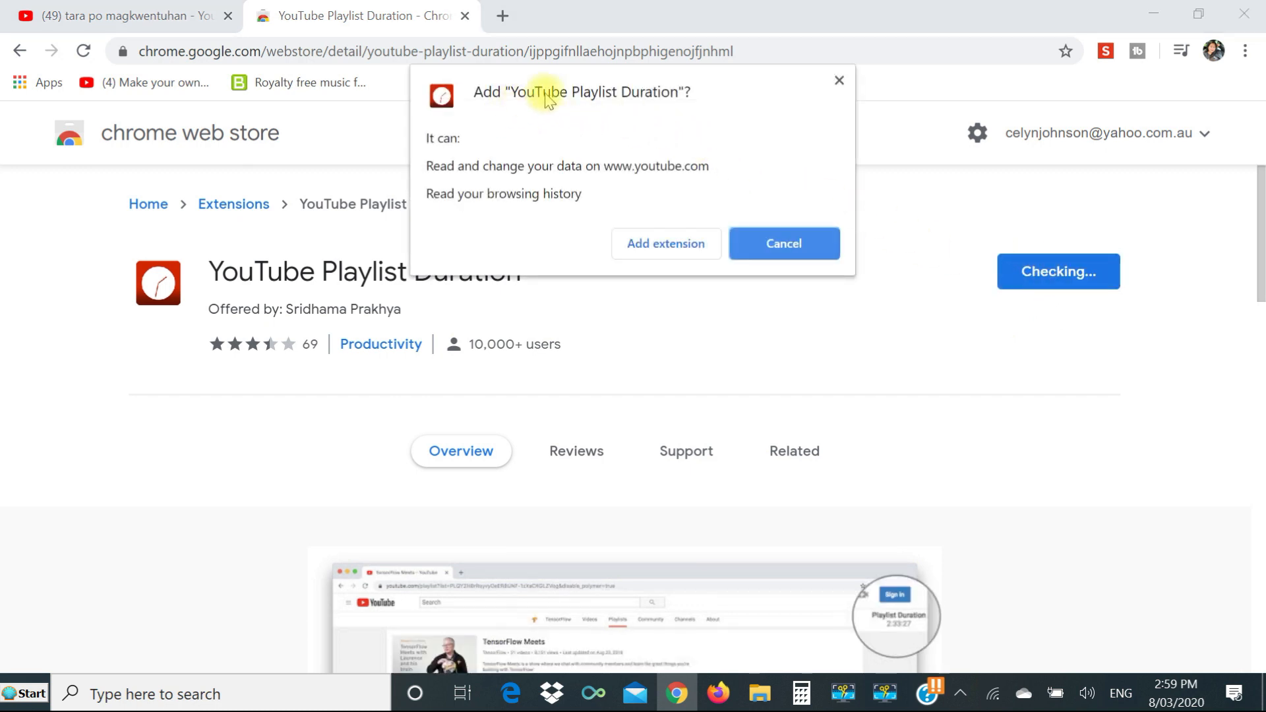
mouse_move(598, 175)
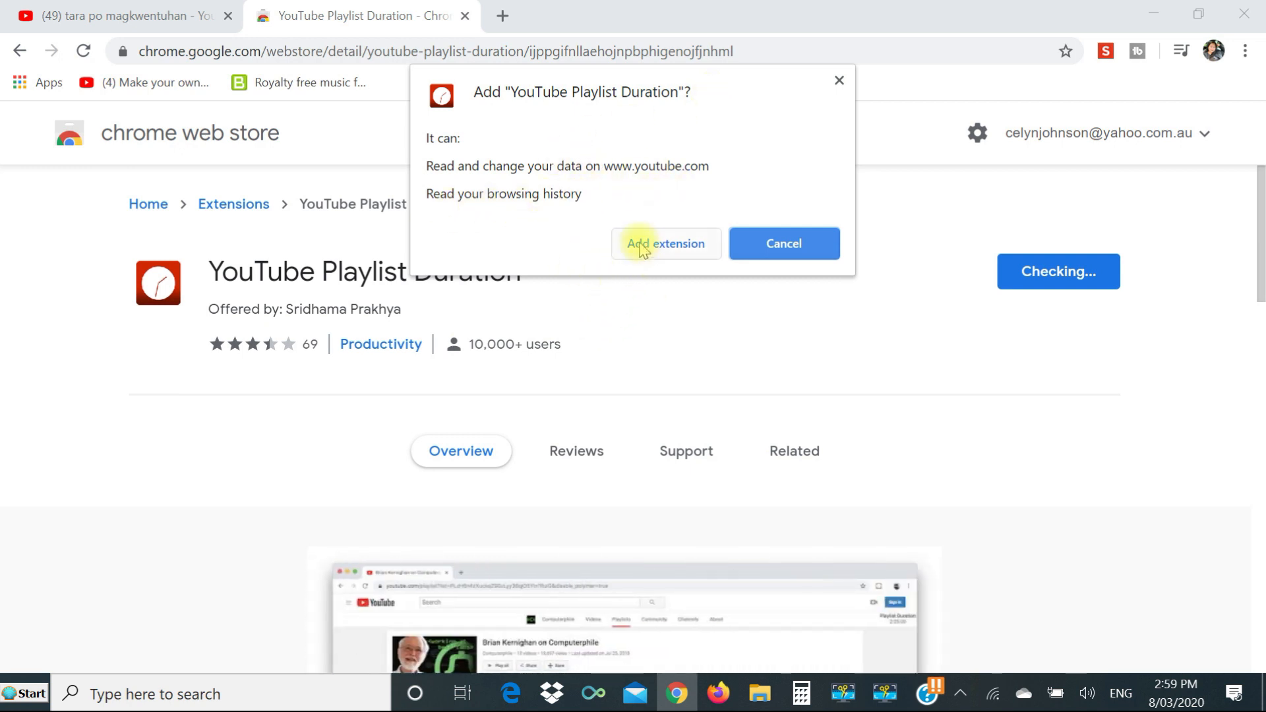
click(665, 242)
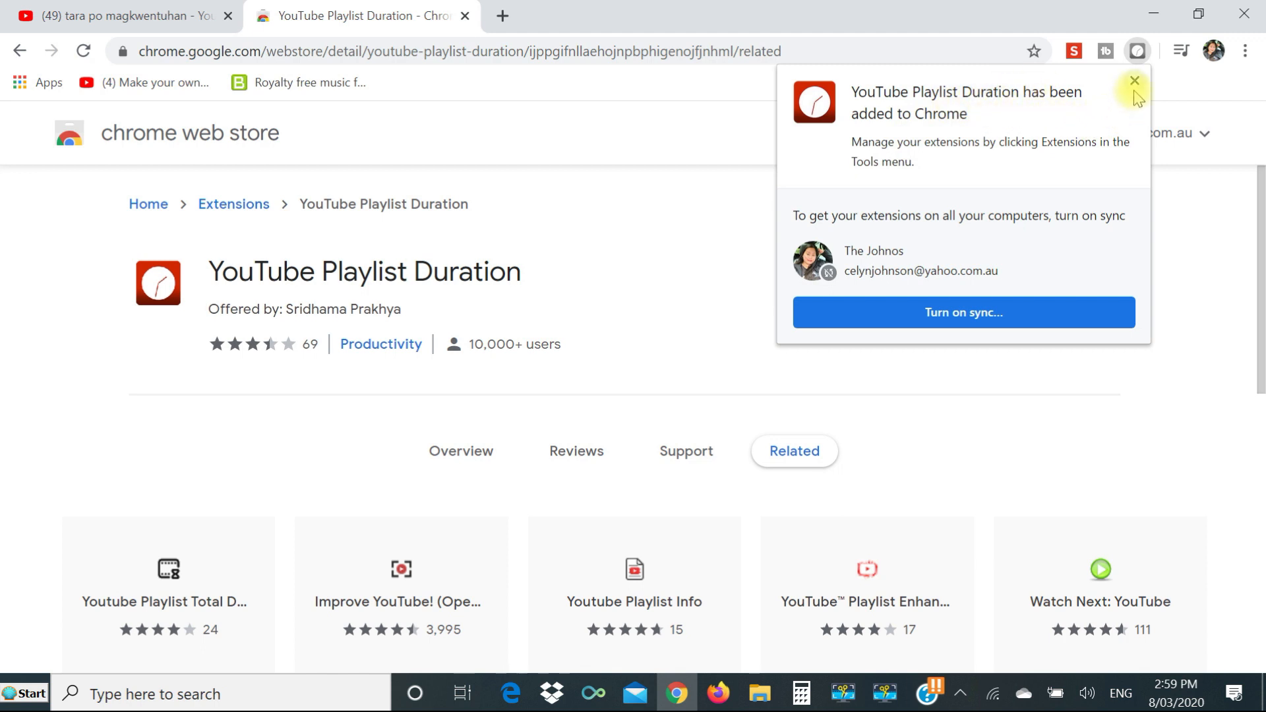
Dismiss the 'added to Chrome' notice and open a new blank tab.
click(1134, 80)
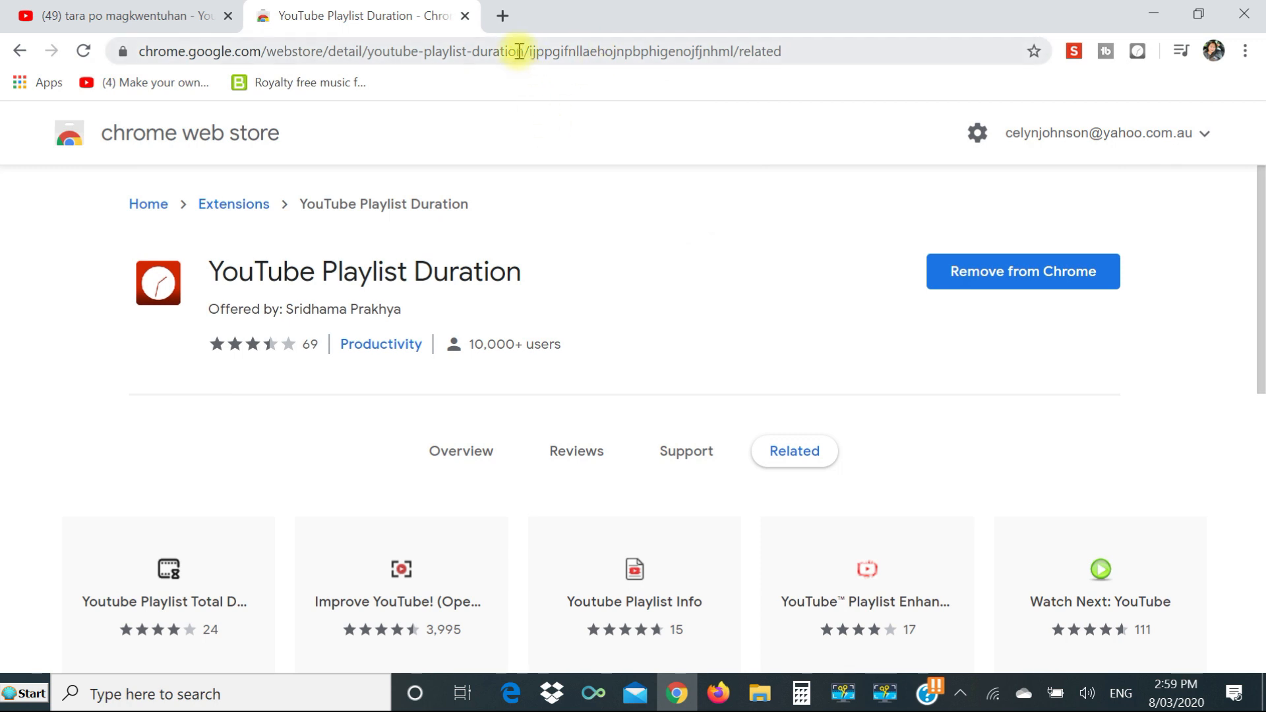
mouse_move(501, 16)
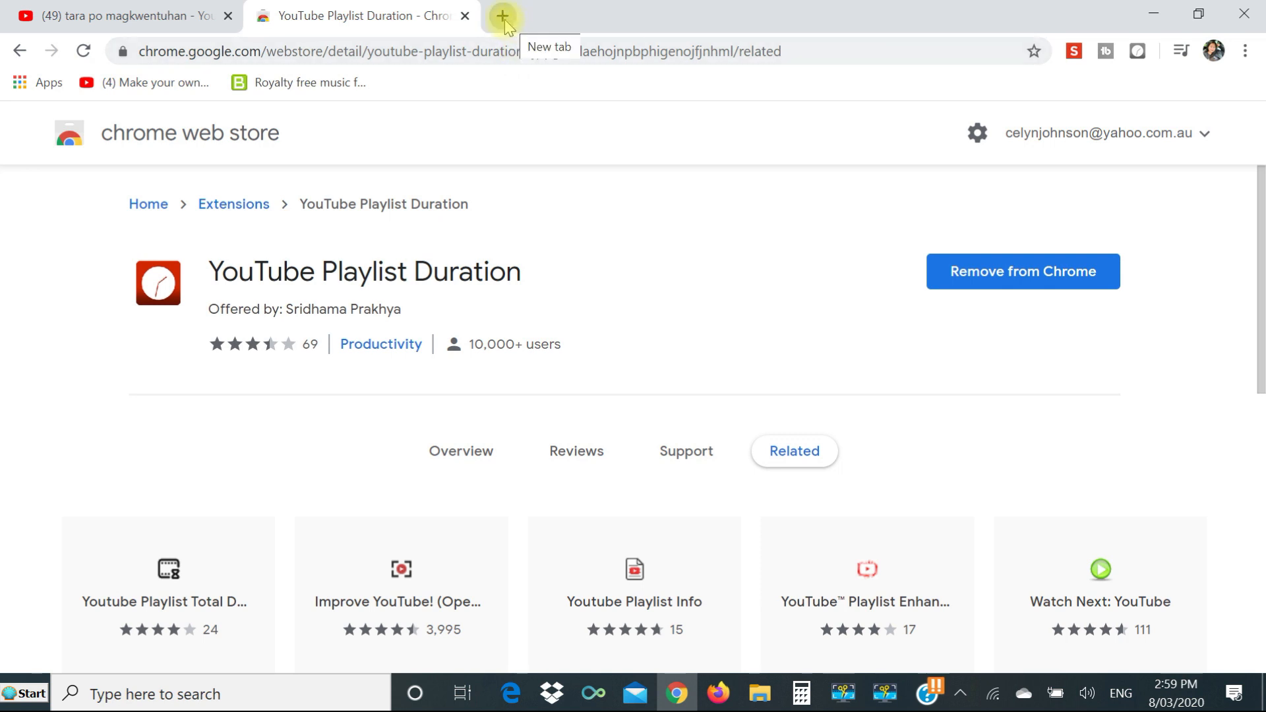
click(501, 16)
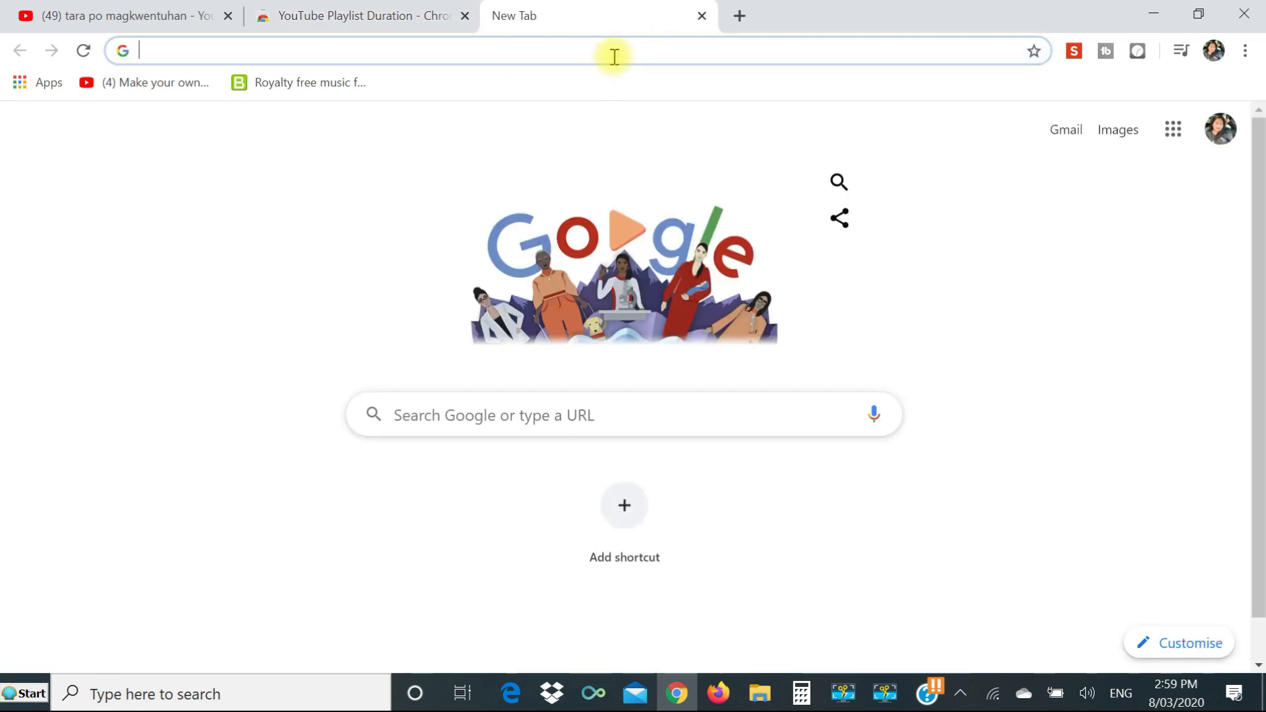
Go to youtube.com, search 'master ced' and open the Master Cedrick channel page.
text(youtube.com)
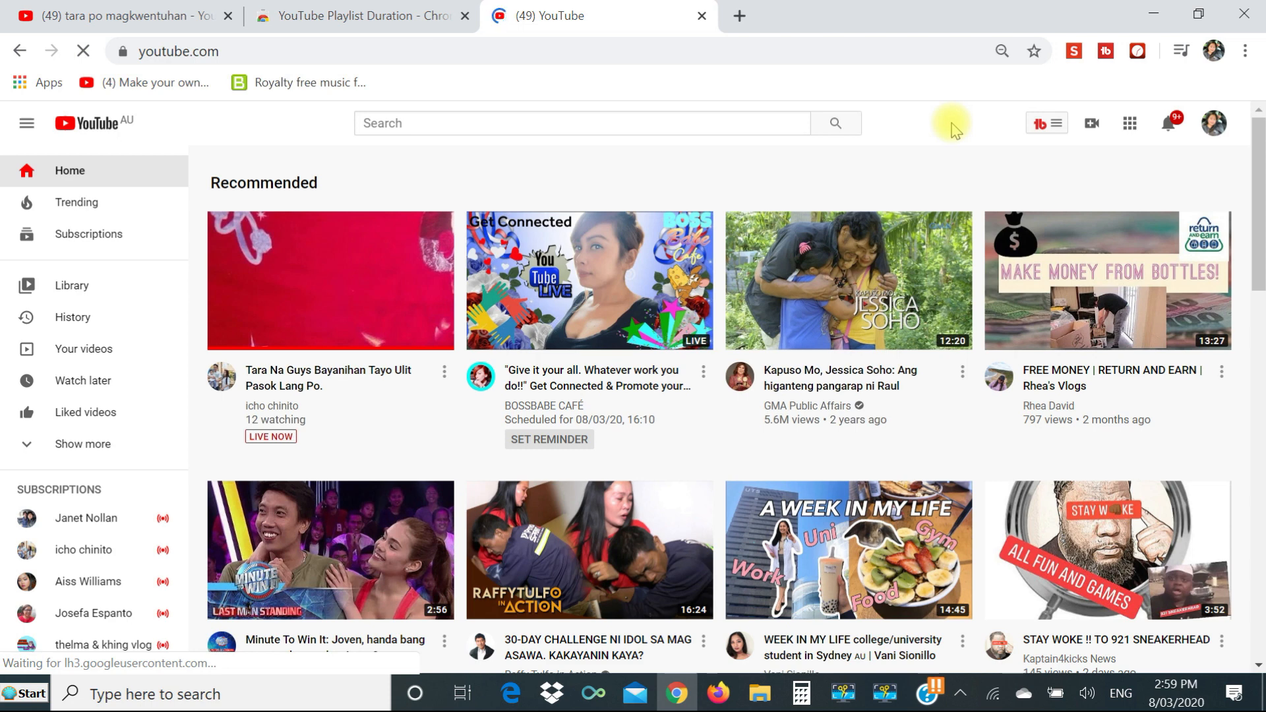
click(581, 122)
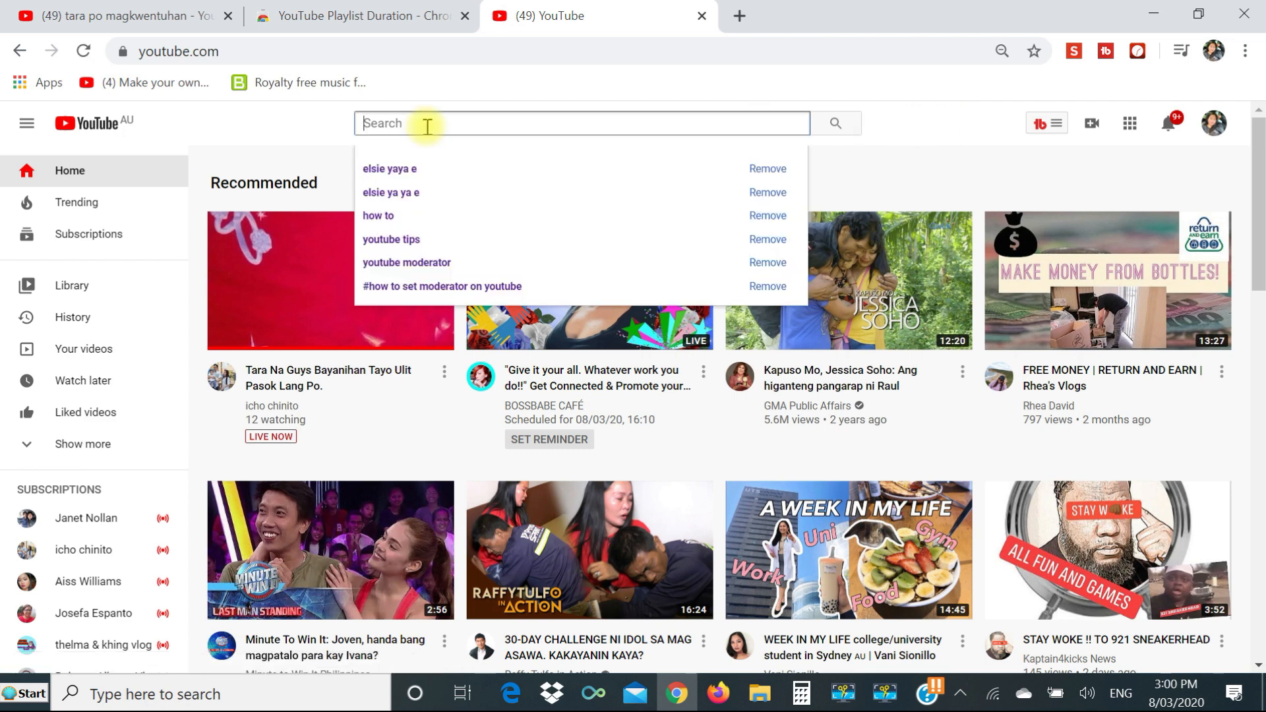
text(master cedrick)
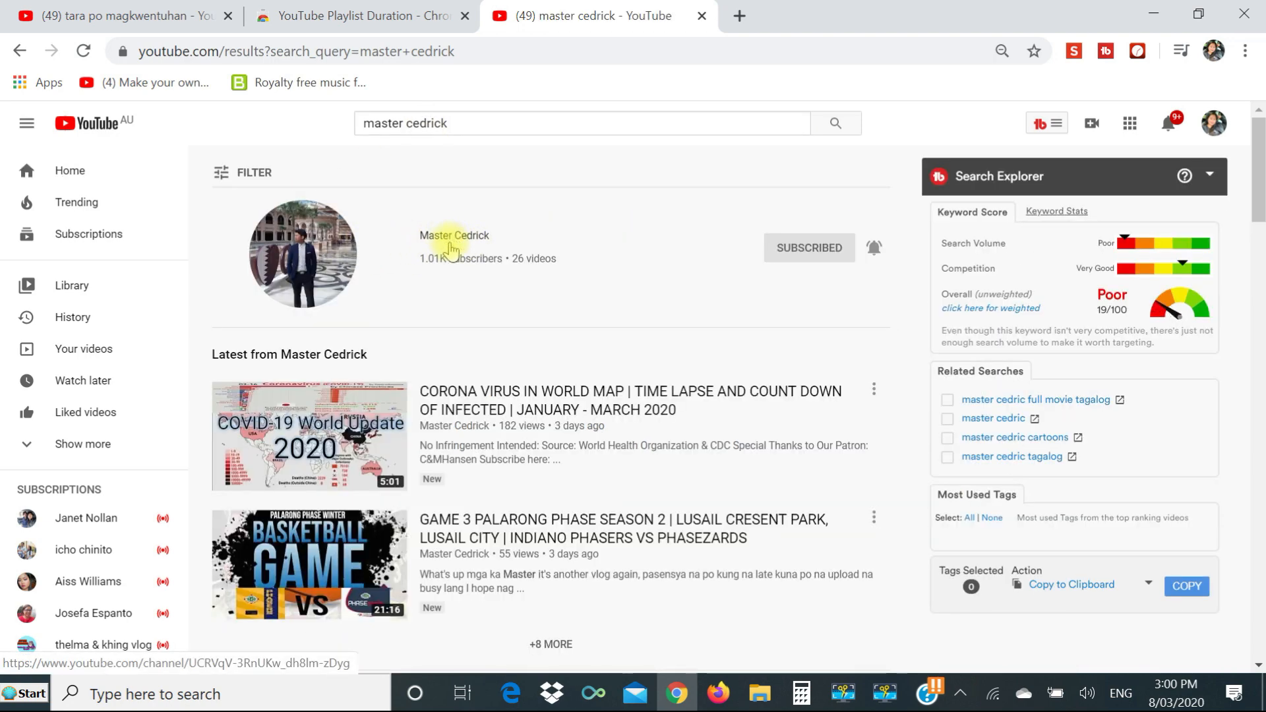
click(452, 234)
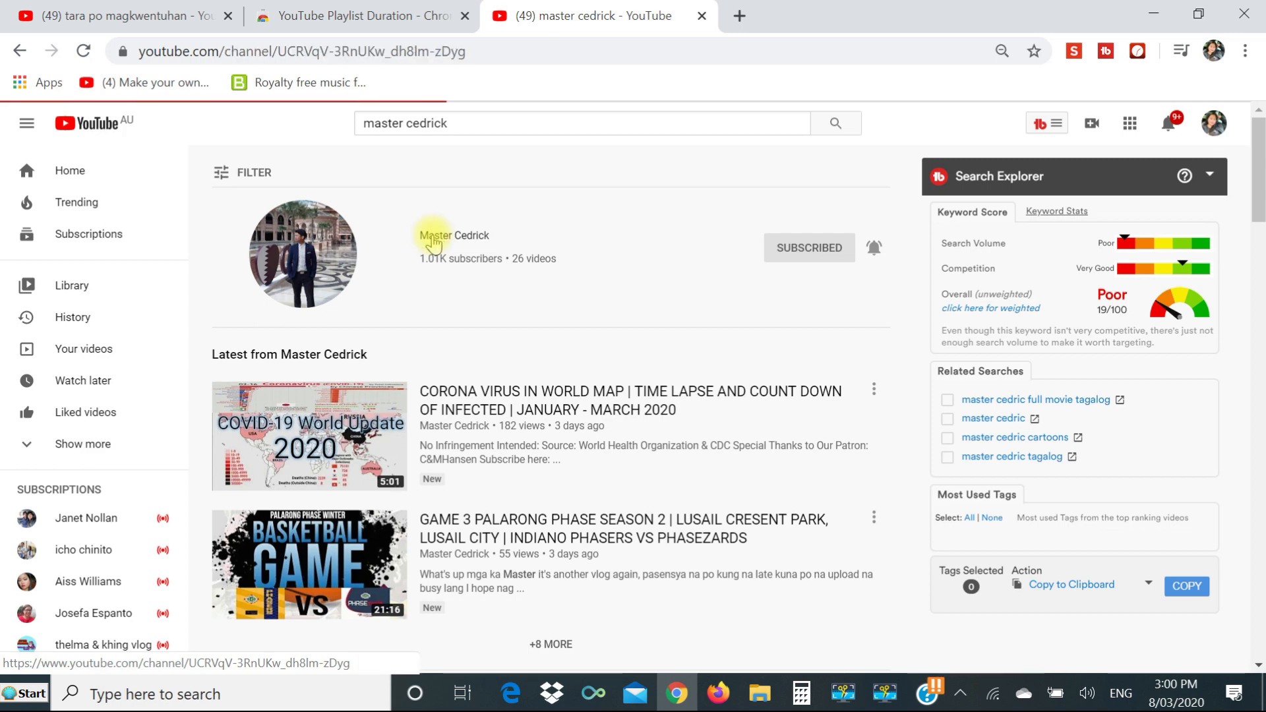
click(452, 235)
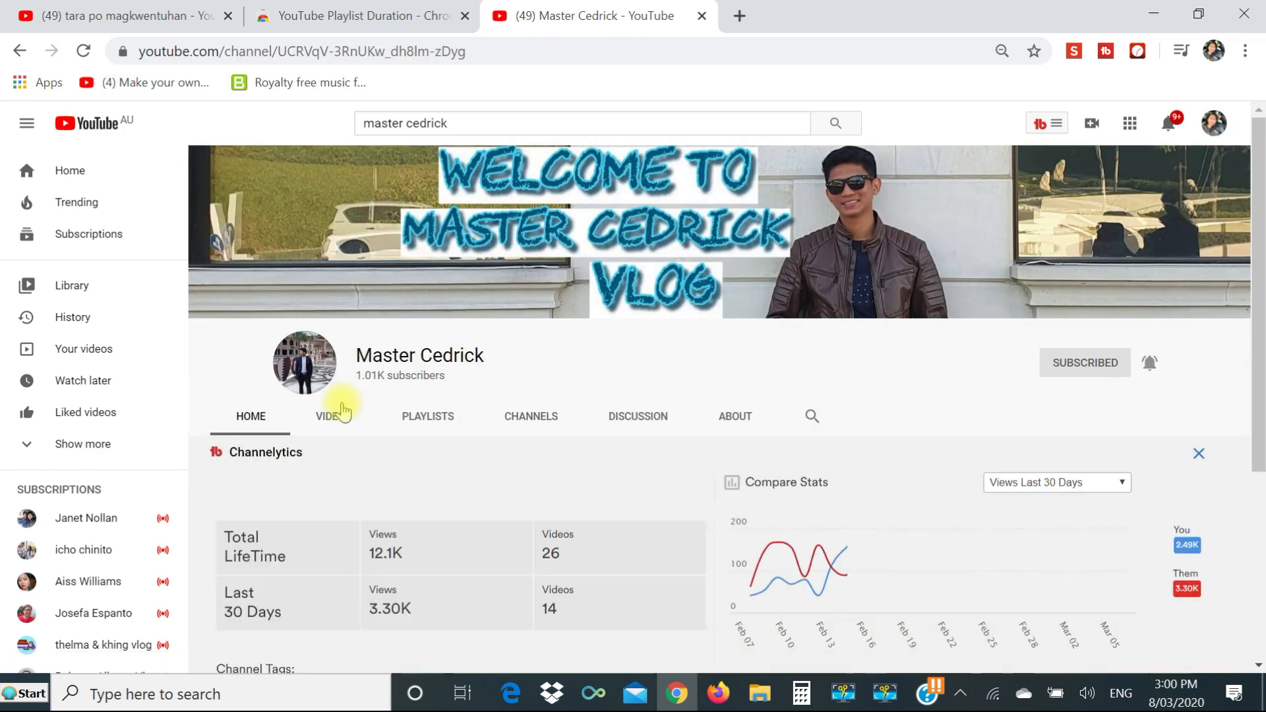
mouse_move(427, 421)
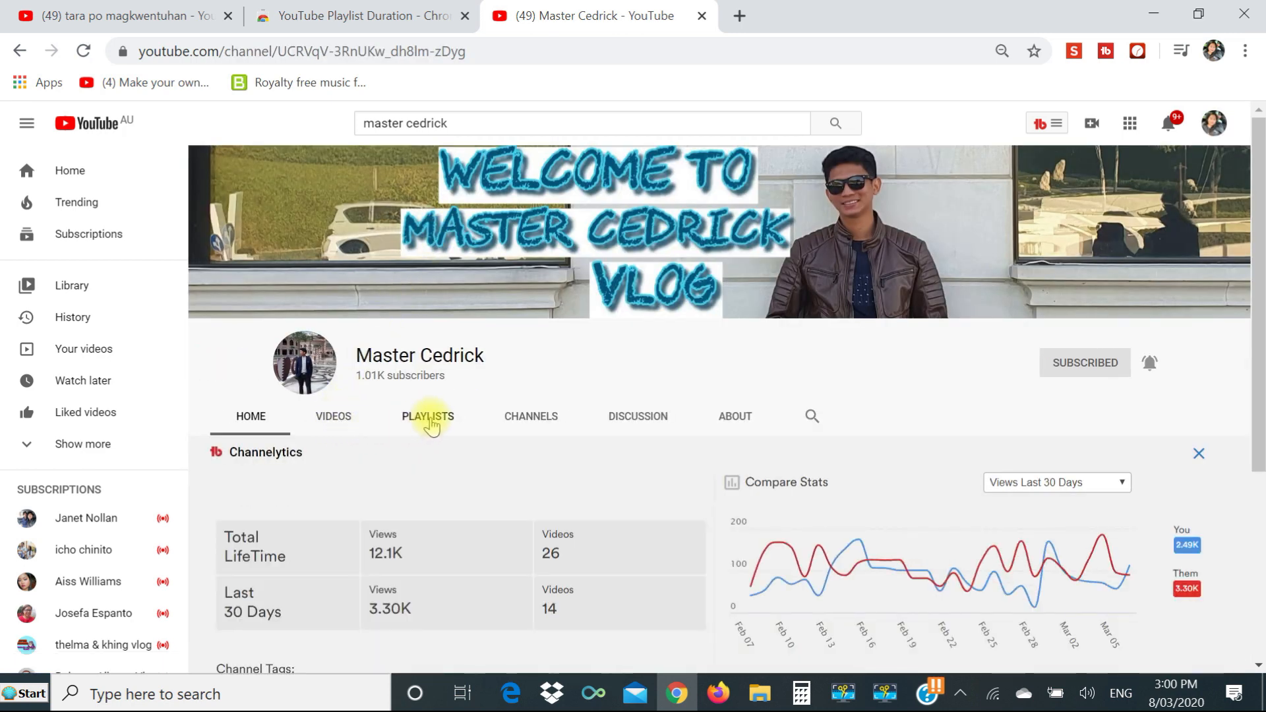
mouse_move(332, 416)
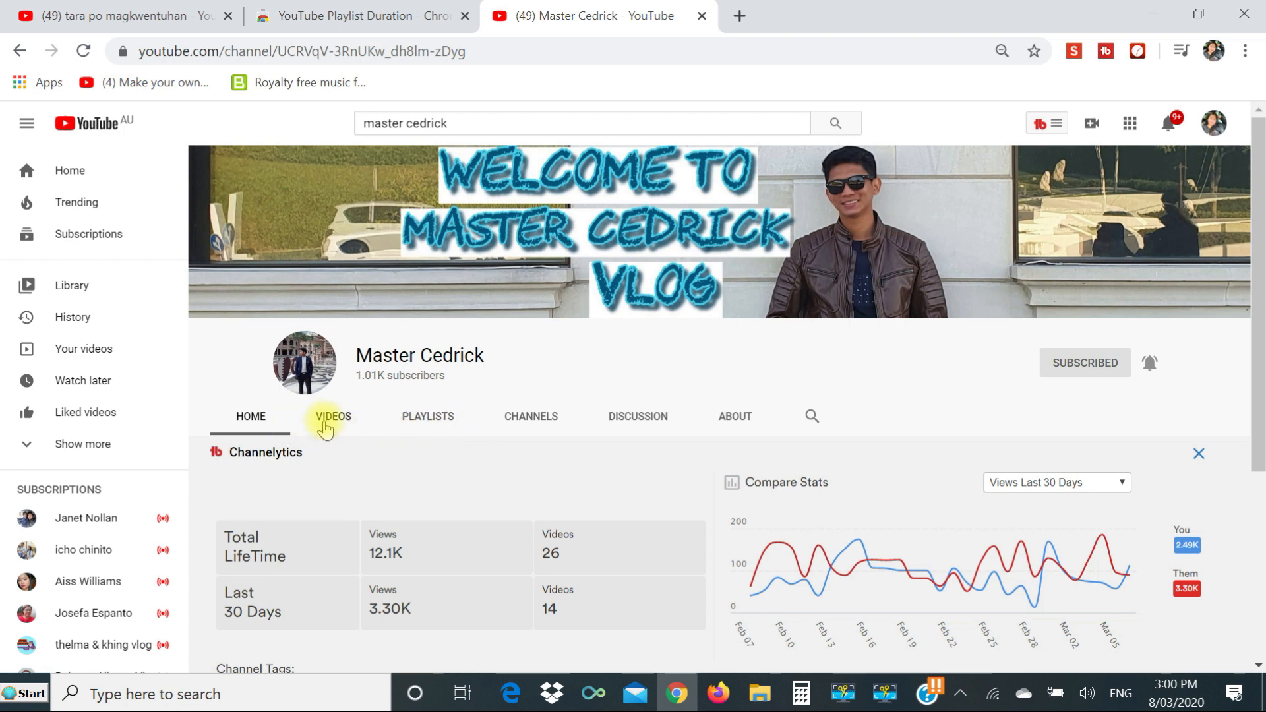
mouse_move(427, 415)
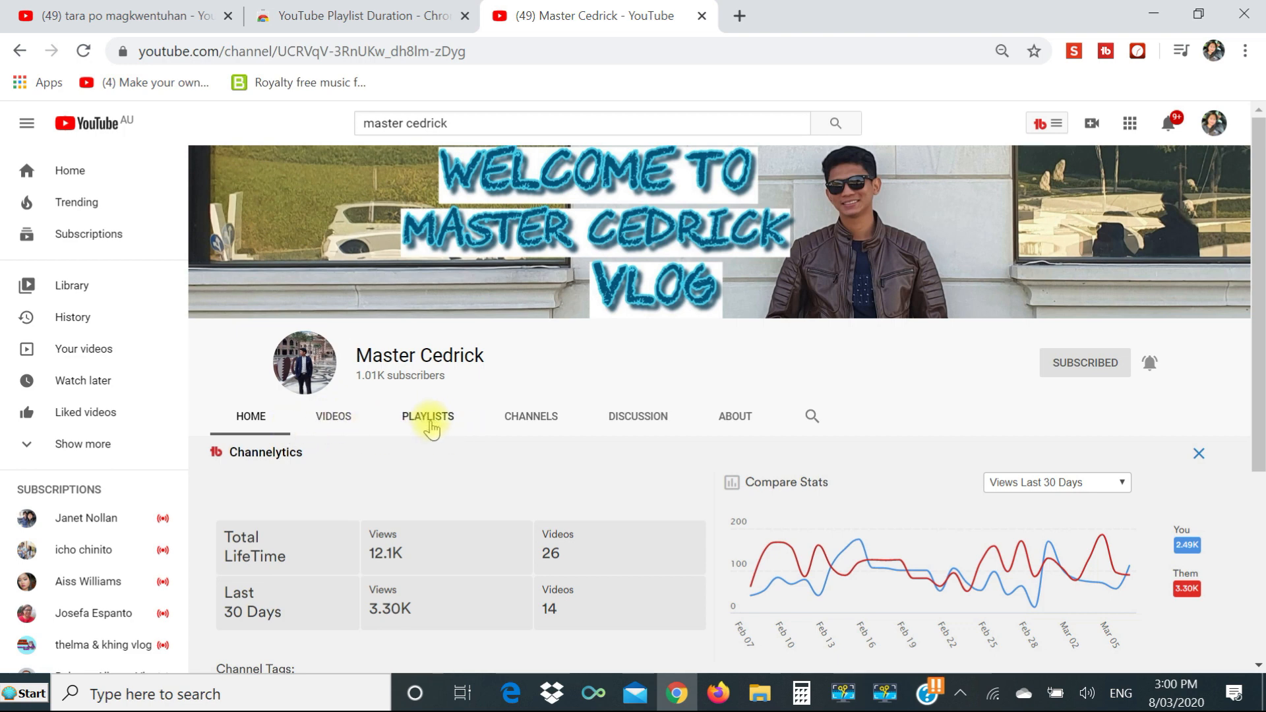
Show the channel's playlists and open the full YouTube - Exploring playlist of 27 videos.
click(427, 415)
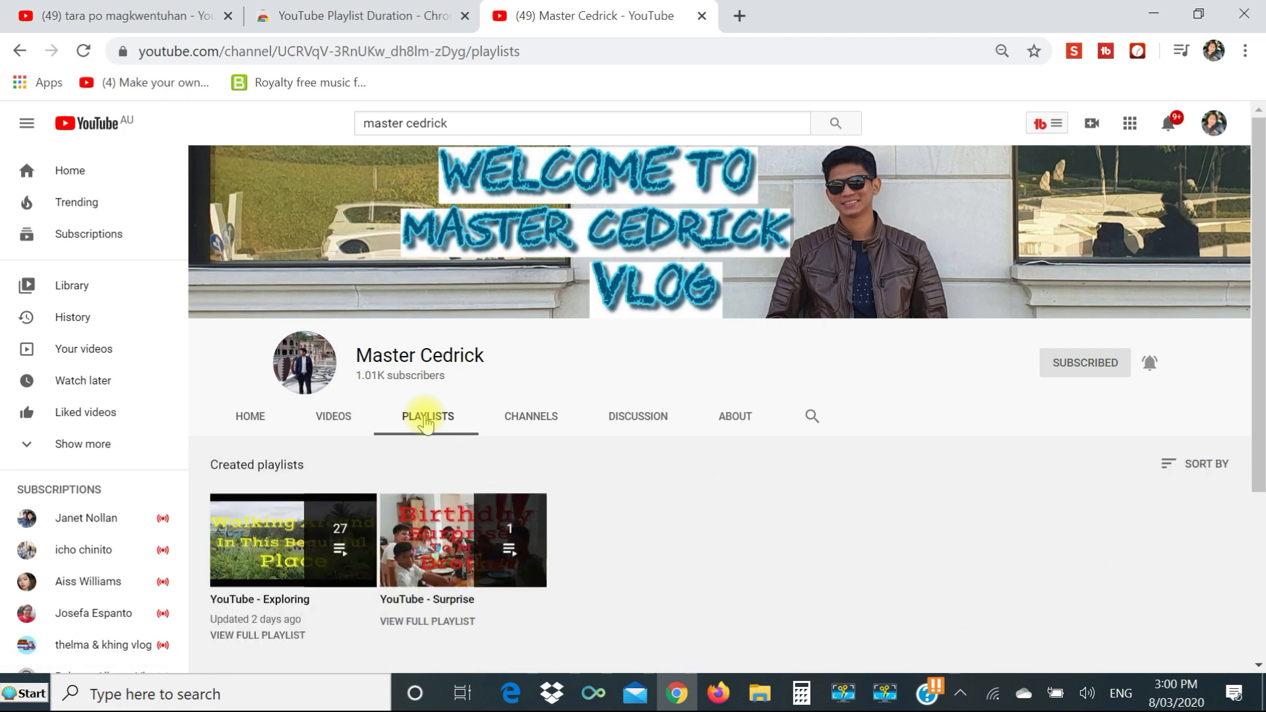
scroll(down, 3)
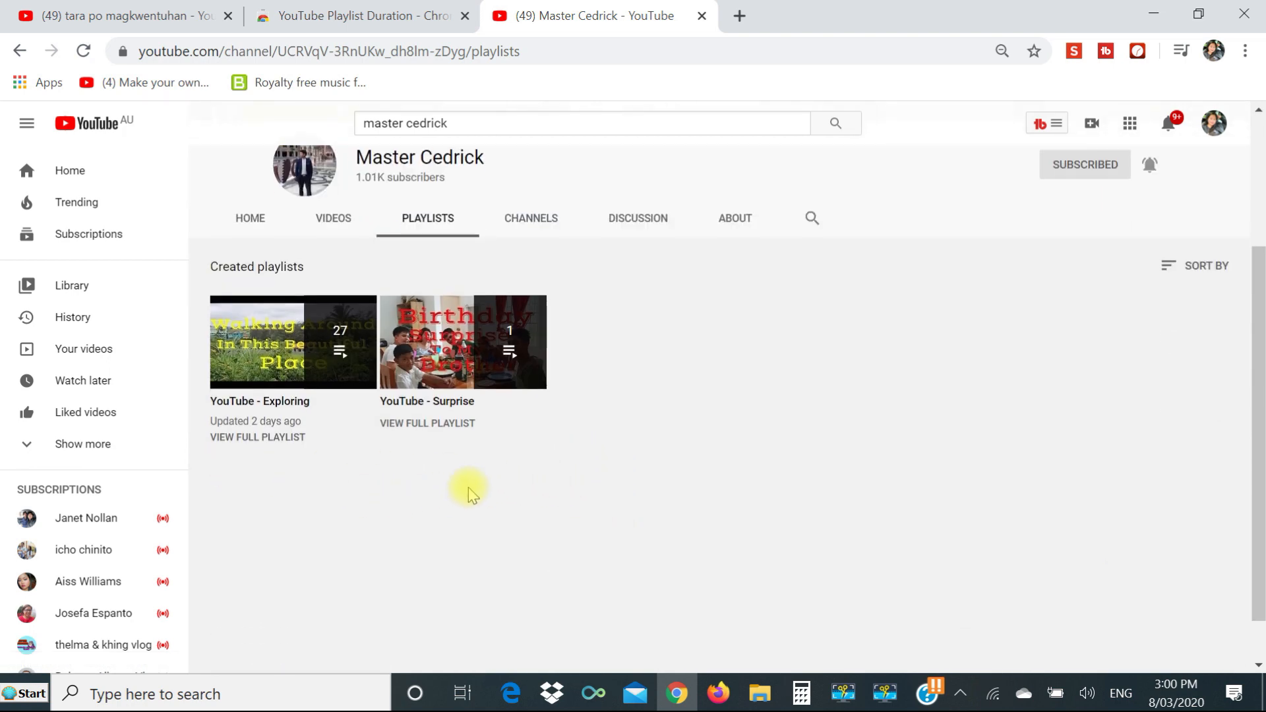
mouse_move(623, 427)
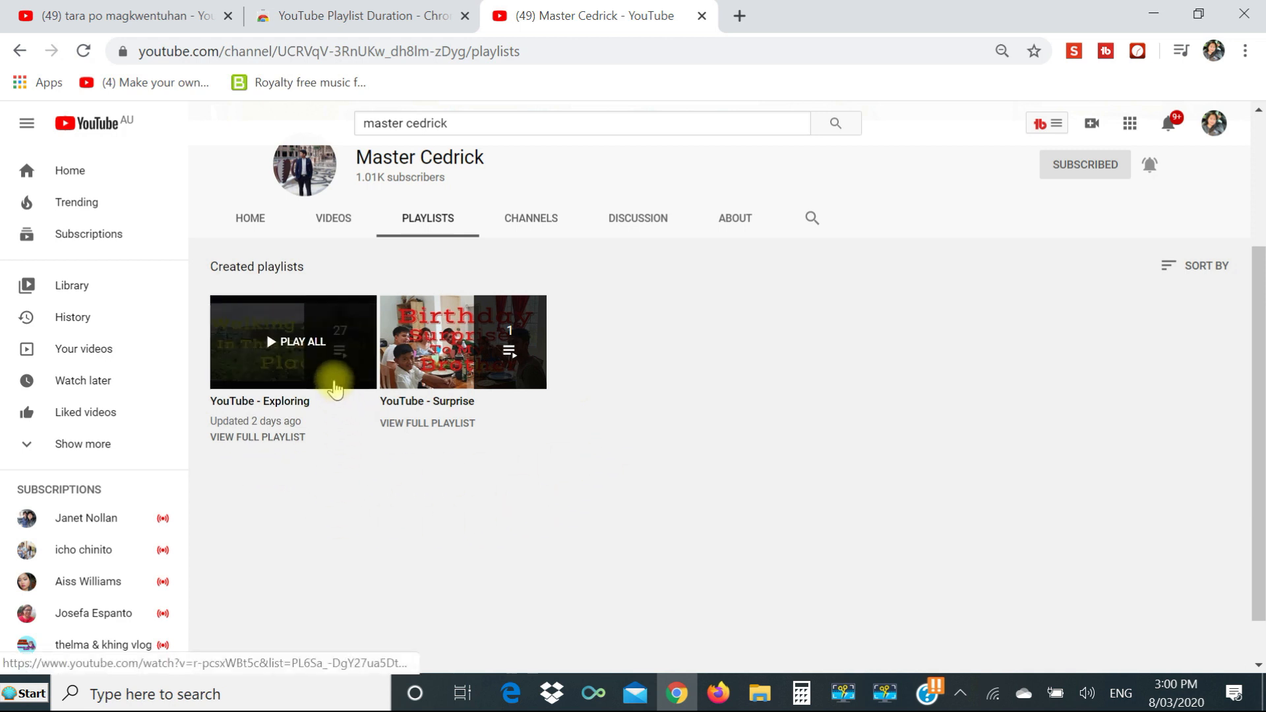
mouse_move(315, 519)
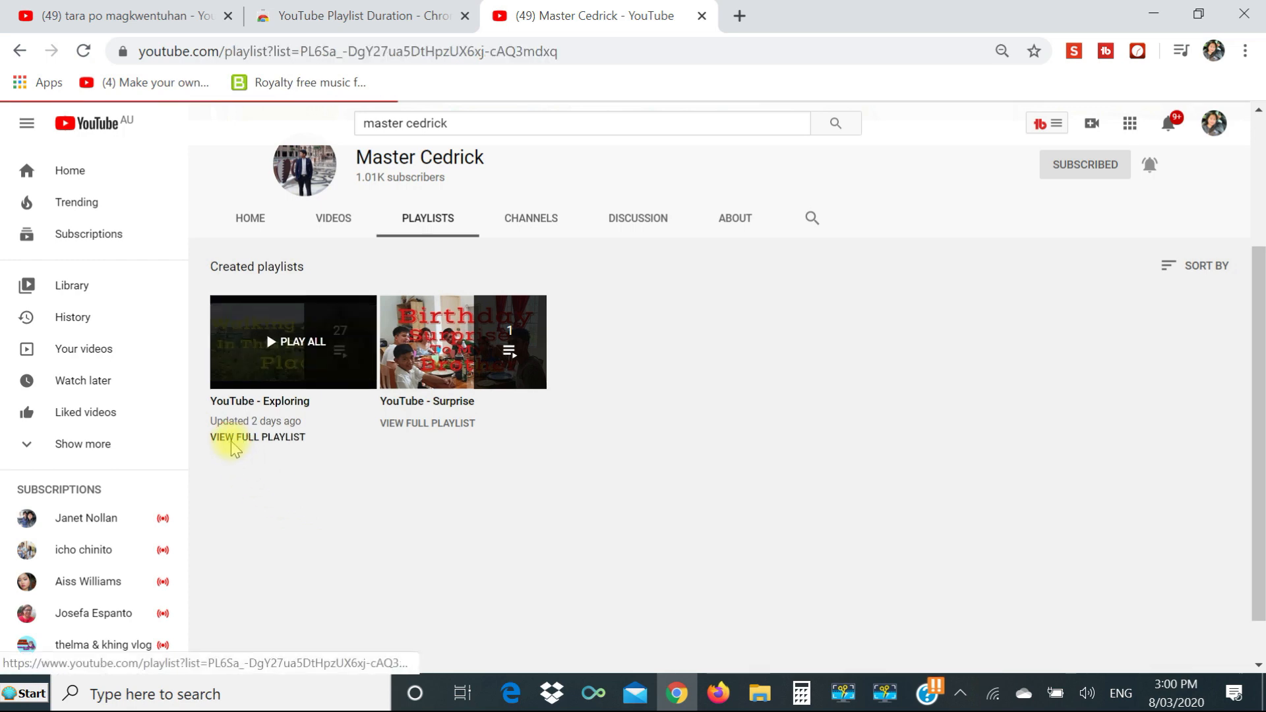
click(257, 437)
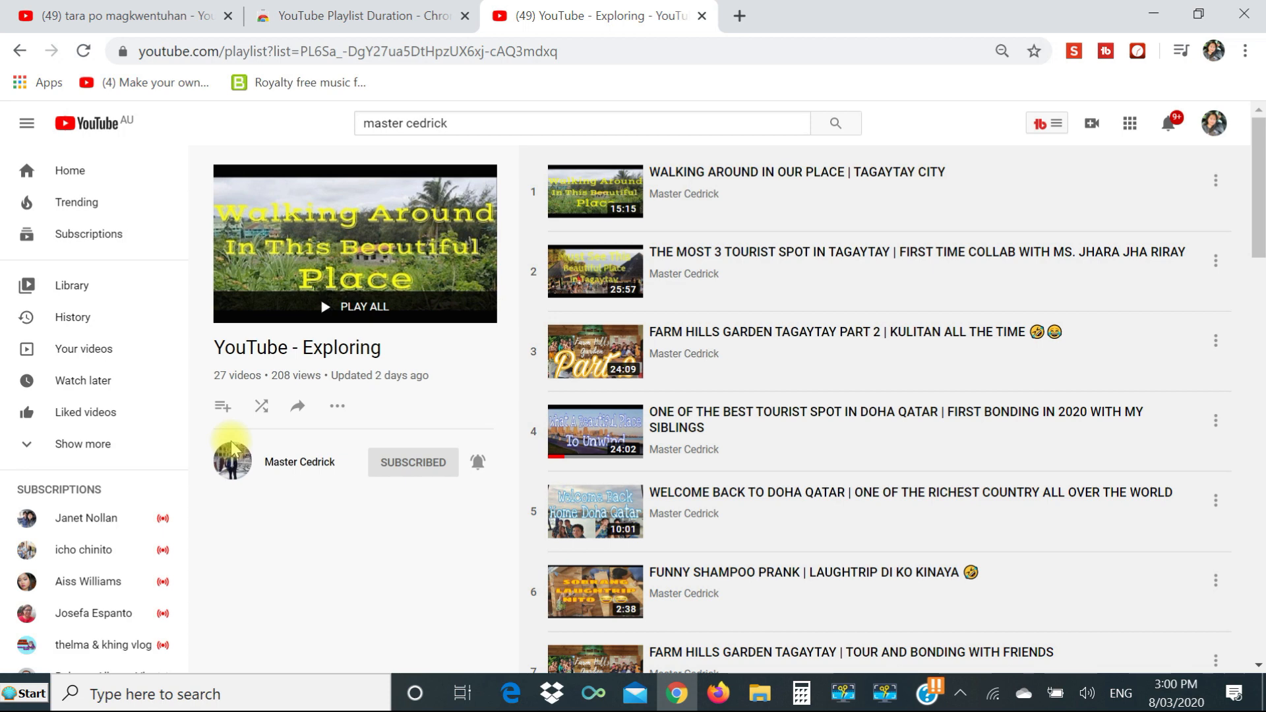
click(83, 51)
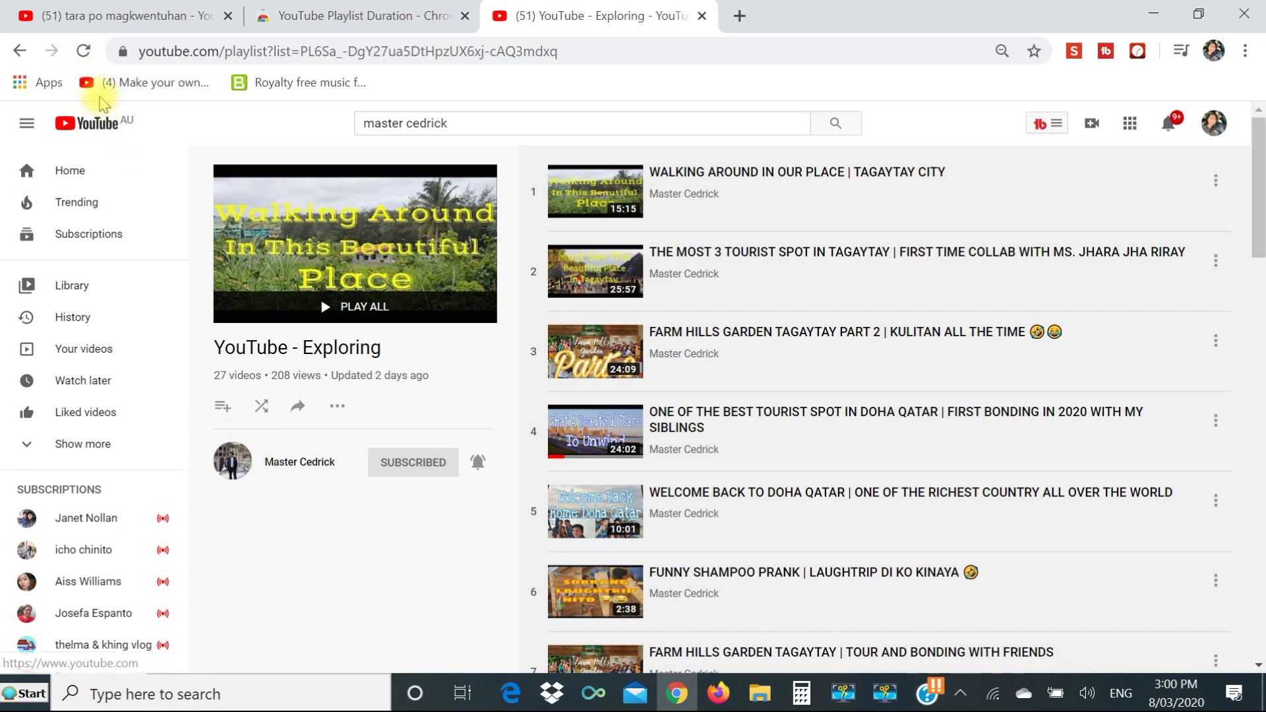
mouse_move(83, 52)
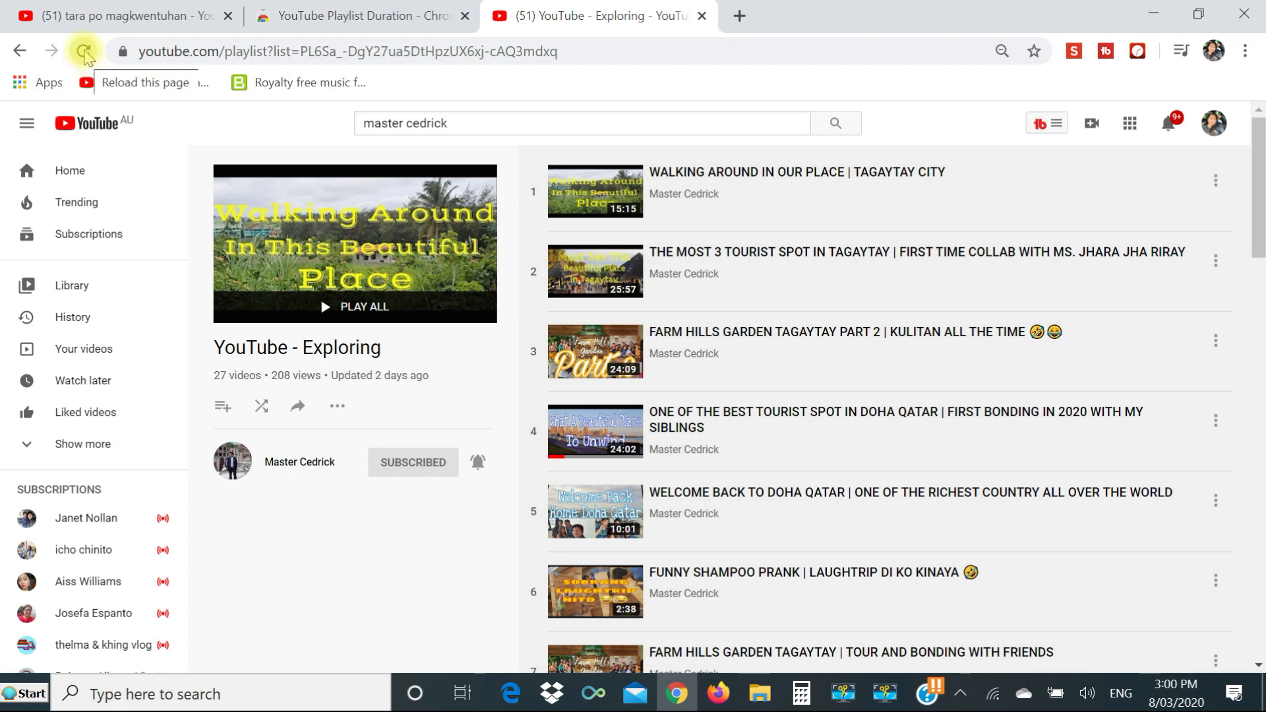
Reload the playlist page until the extension shows the 7:55:43 total duration.
click(82, 51)
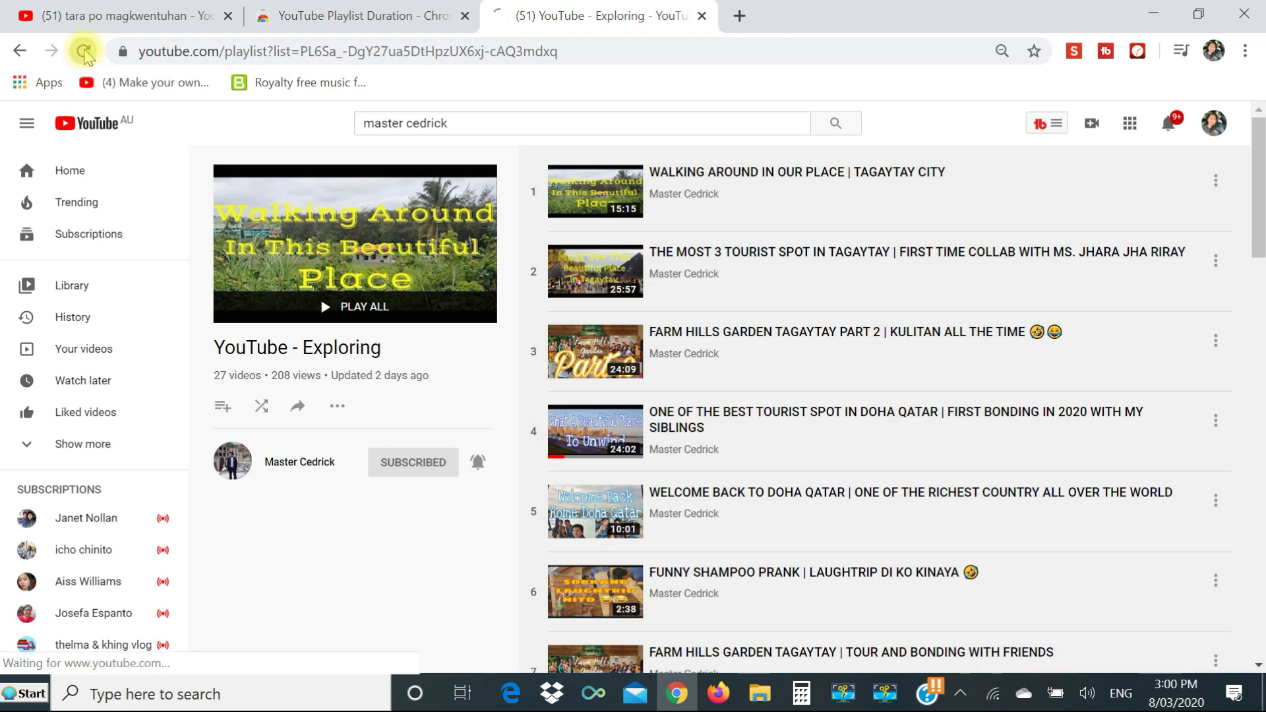
click(84, 51)
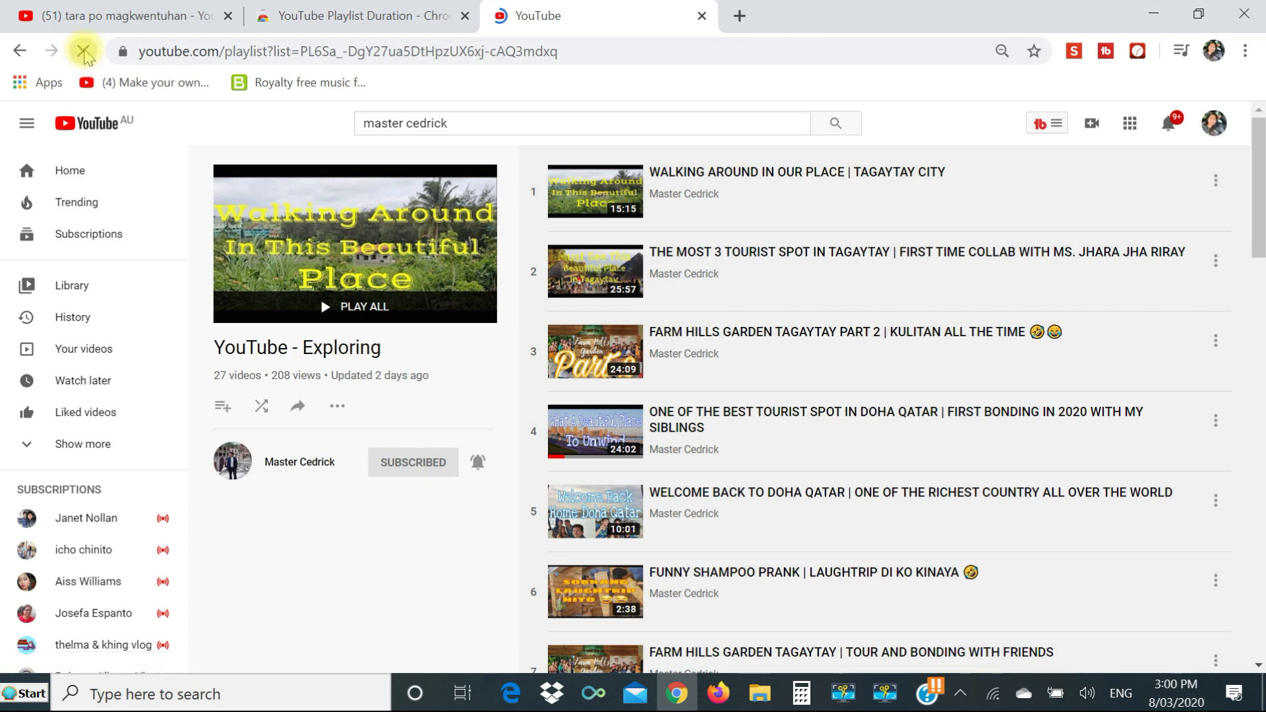
click(85, 52)
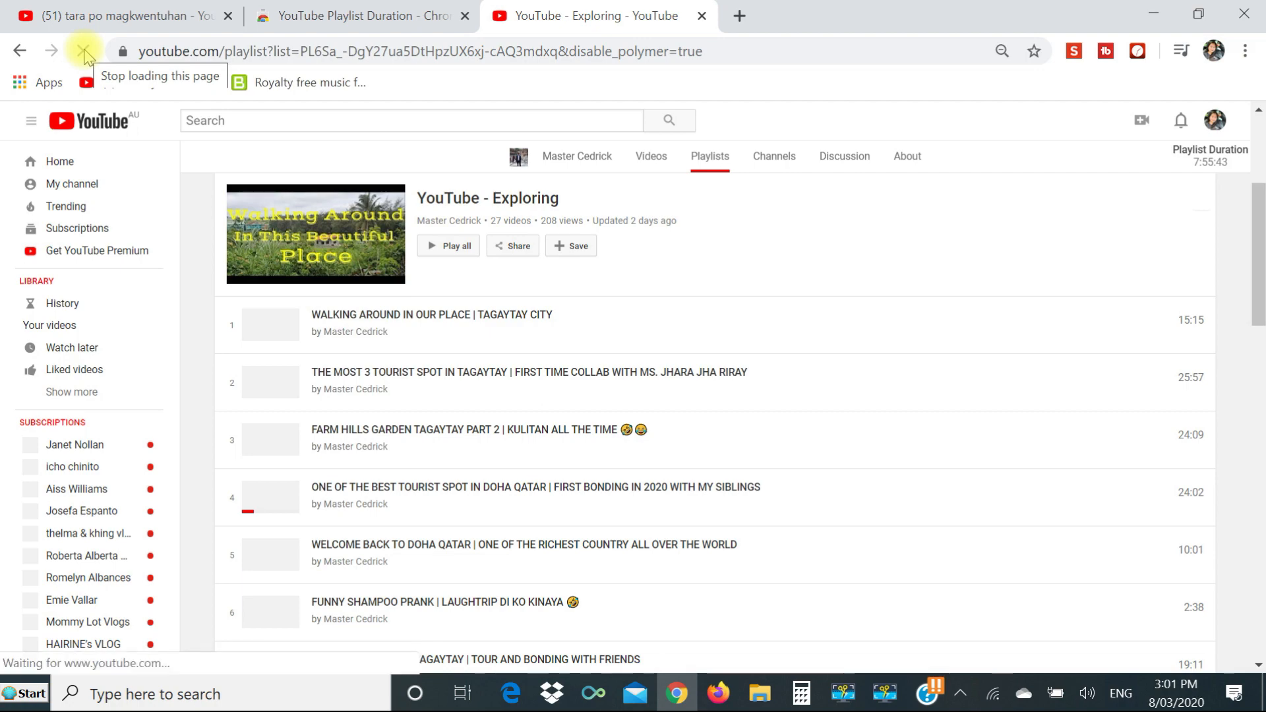
click(84, 52)
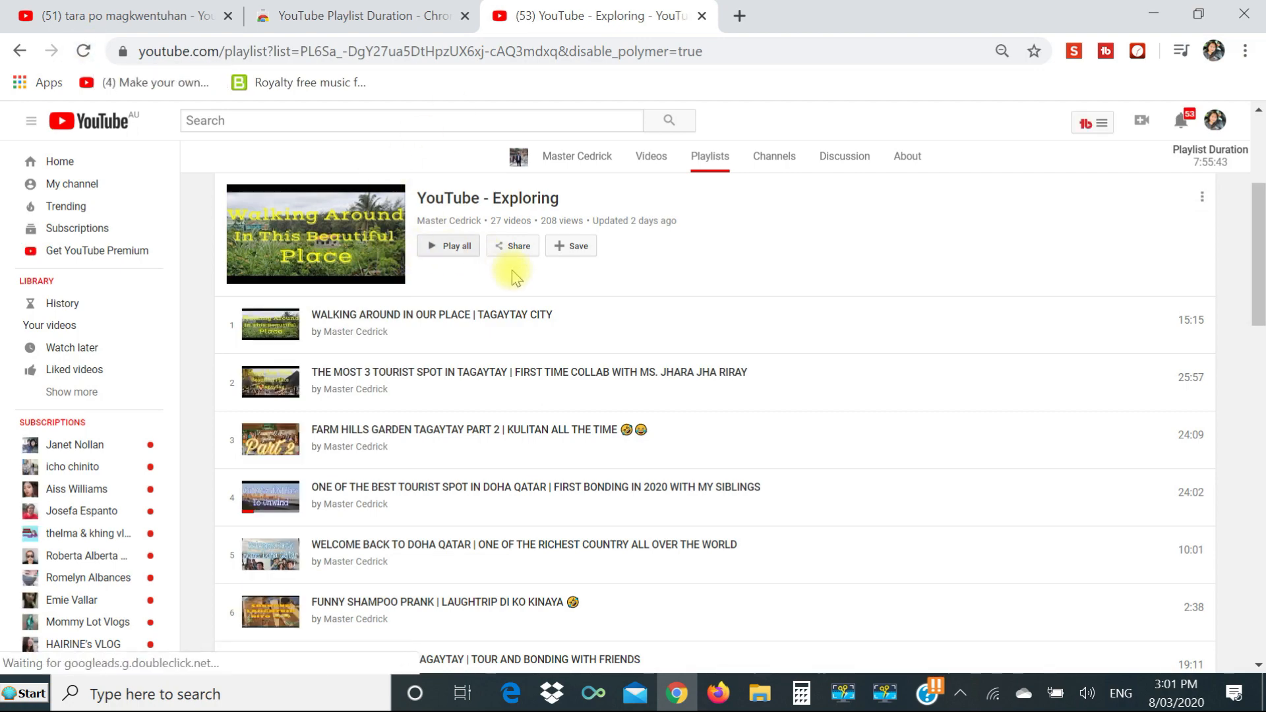
scroll(down, 3)
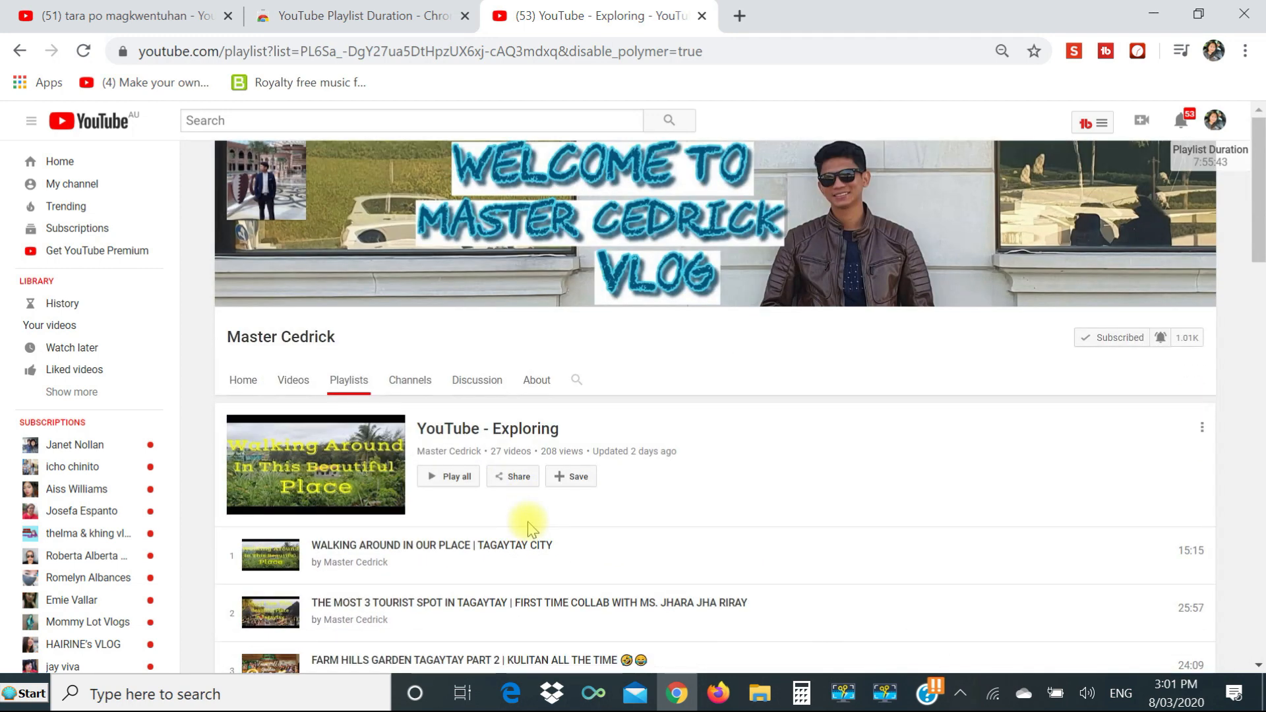
mouse_move(376, 339)
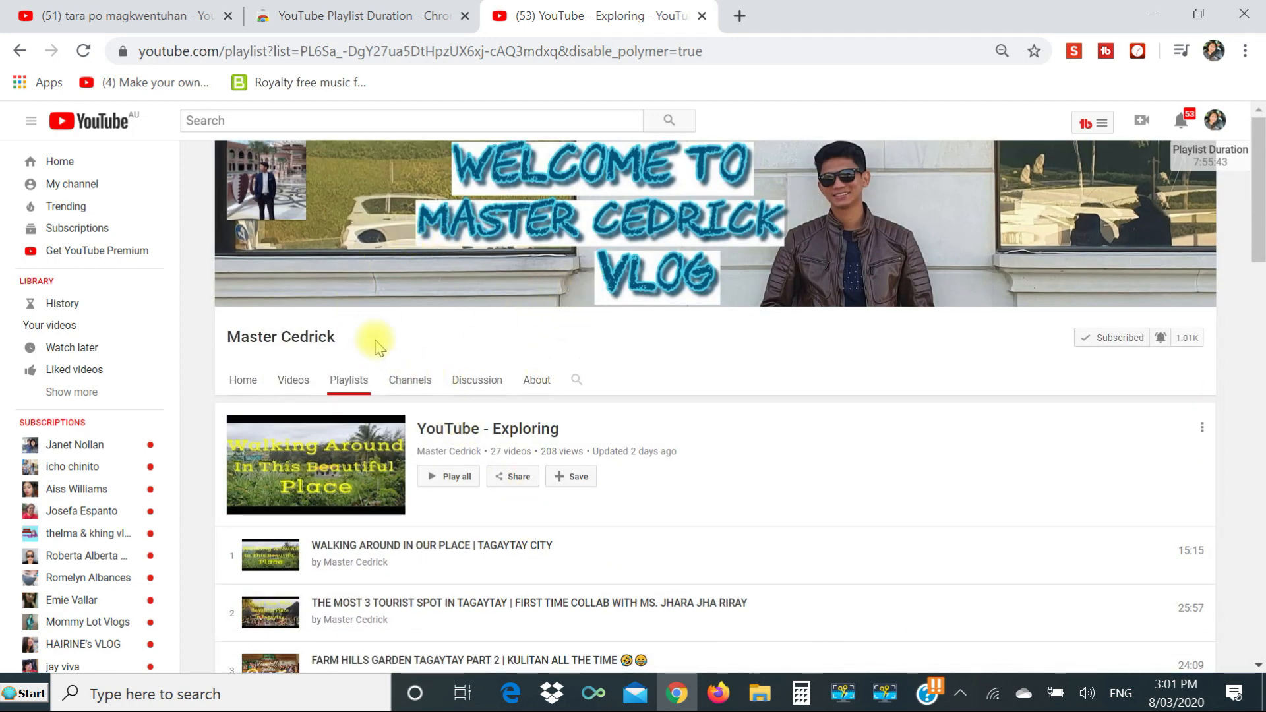
mouse_move(403, 299)
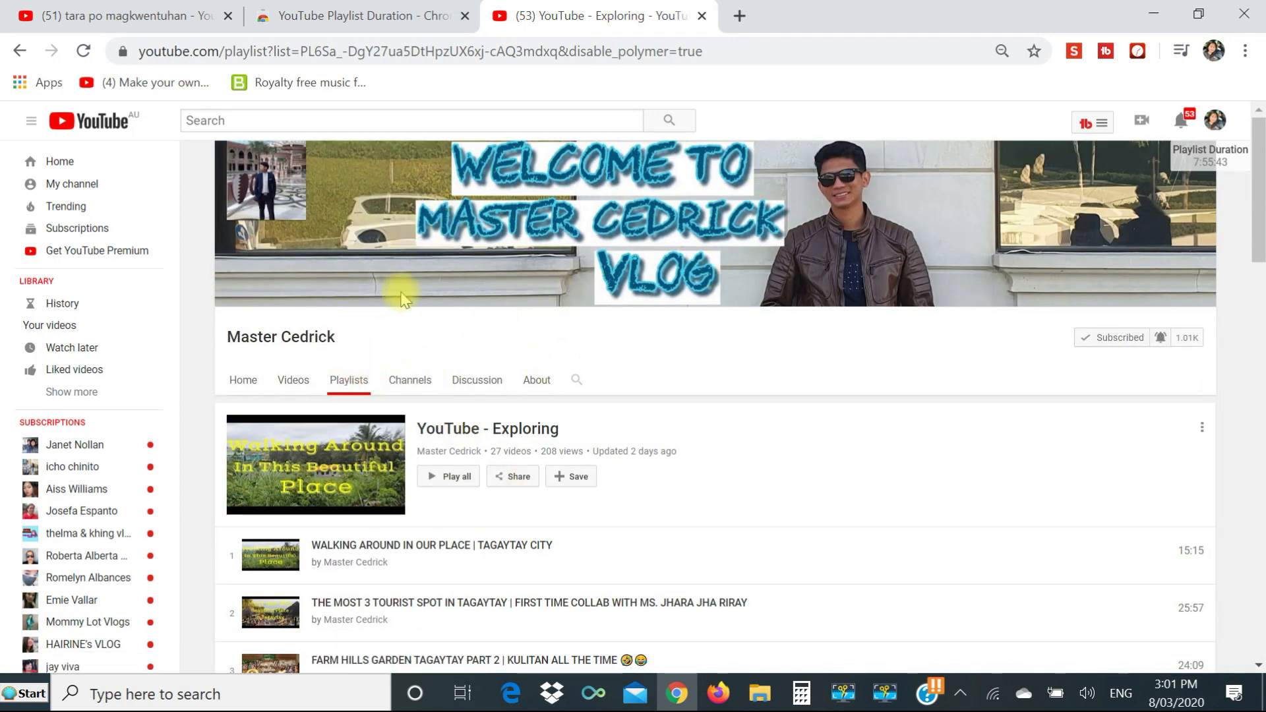
scroll(down, 3)
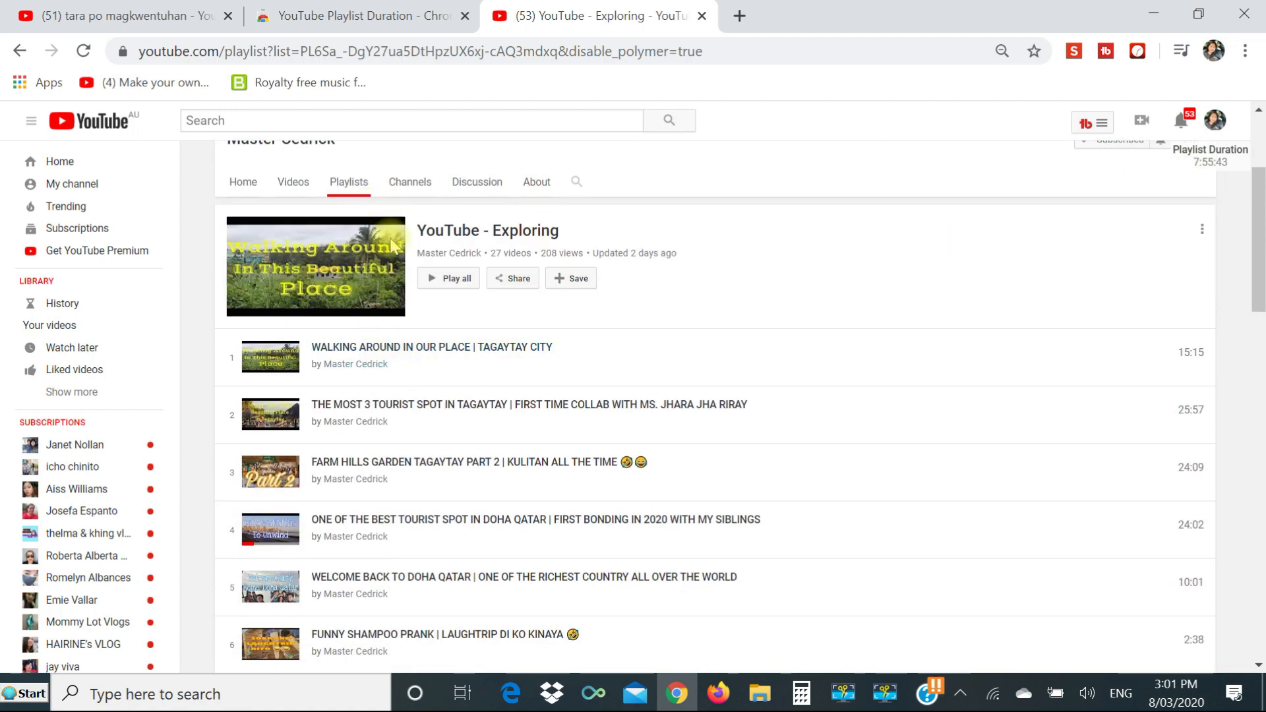
mouse_move(457, 278)
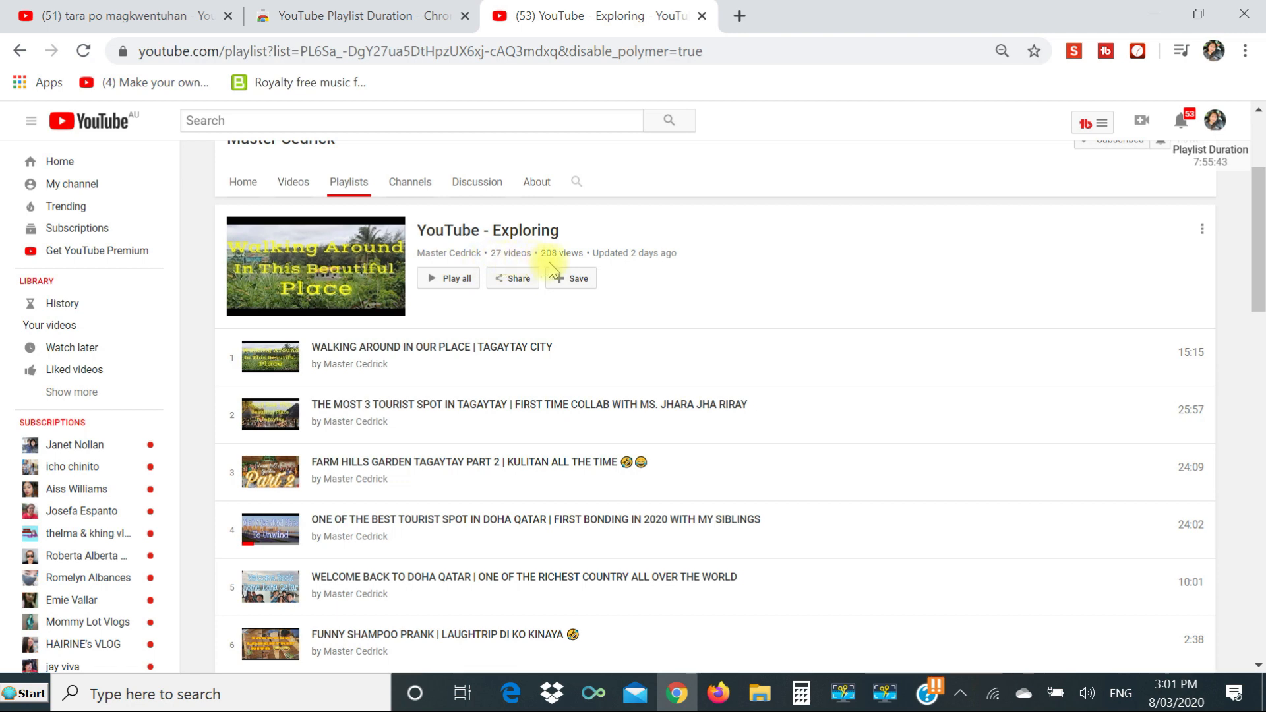
mouse_move(596, 268)
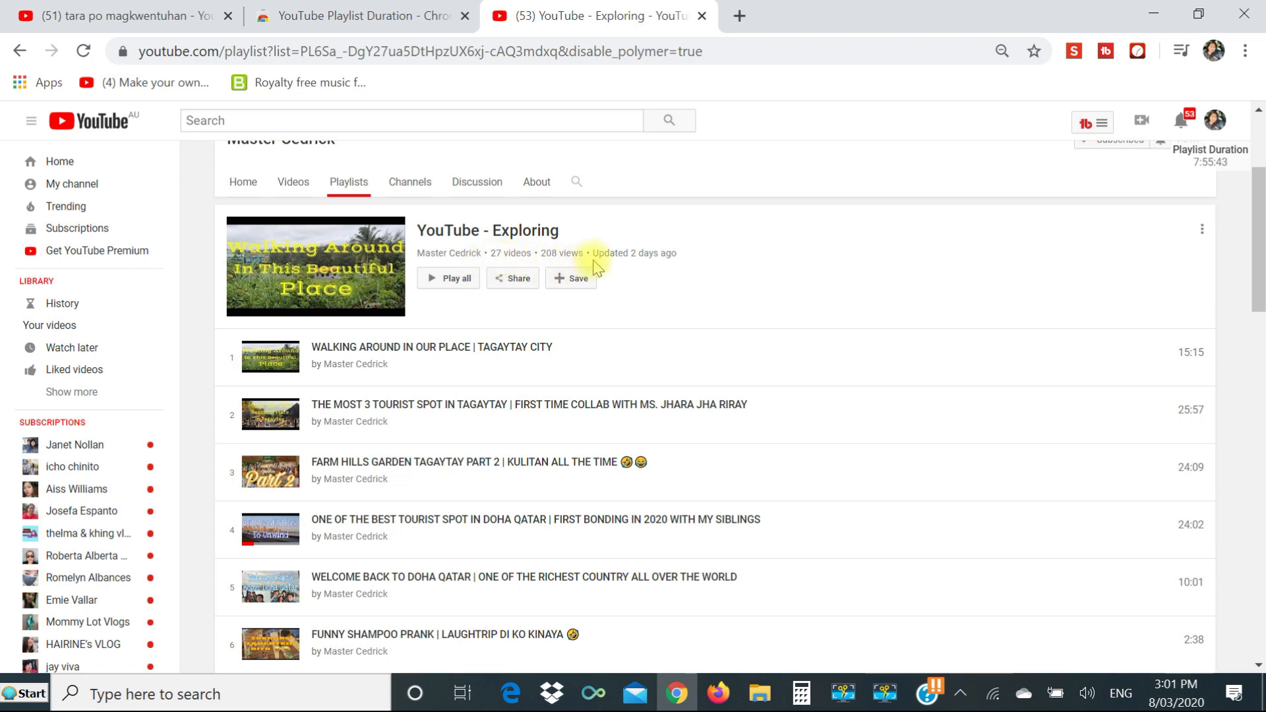